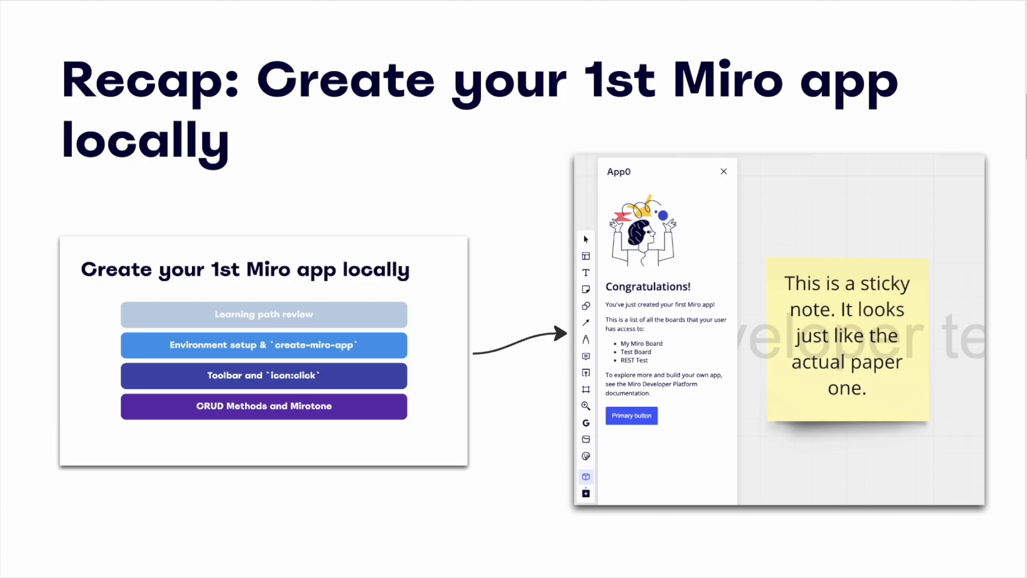
# - Advance from the recap slide to the OAuth 2.0 authorization flow diagram
pyautogui.press('Right')
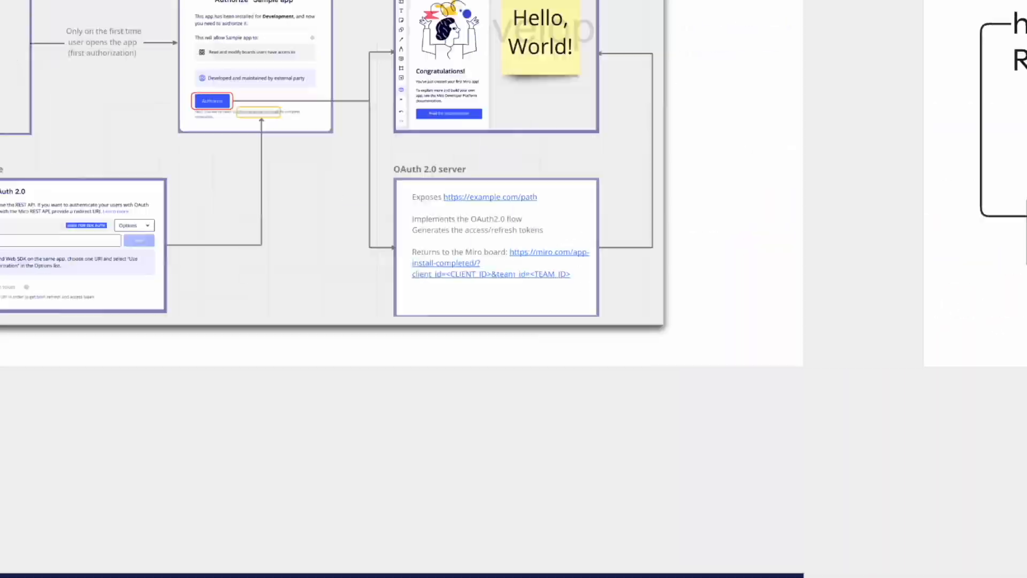
pyautogui.click(776, 284)
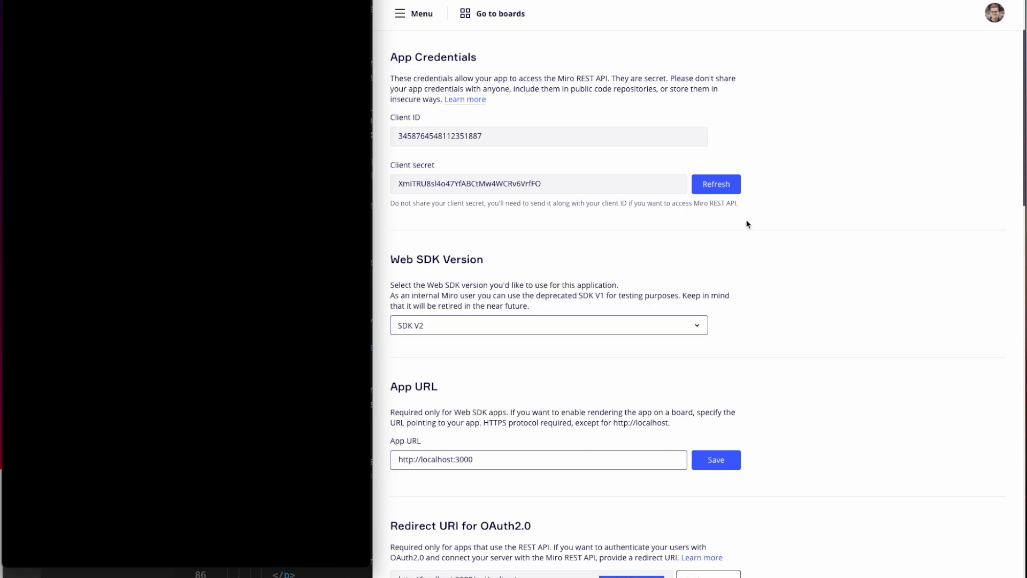
pyautogui.moveTo(1007, 250)
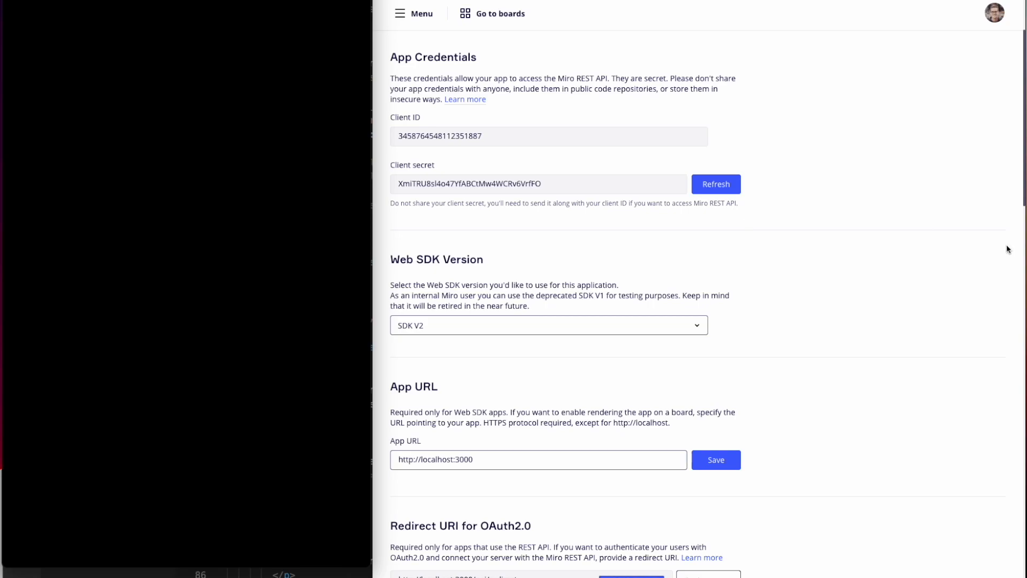
pyautogui.moveTo(835, 236)
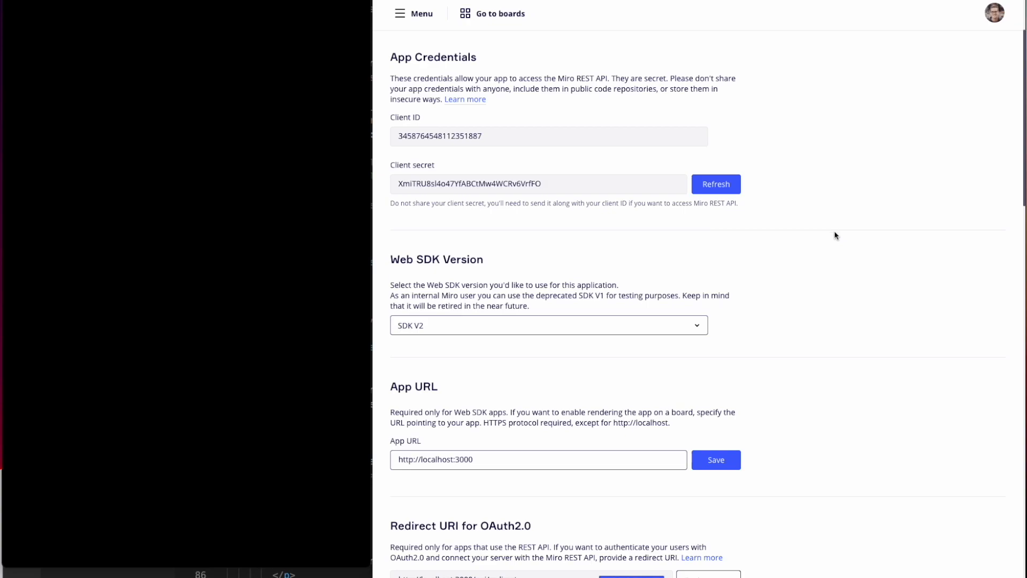
# - Toggle 'Use this URI for SDK authorization' off and on for the localhost:3000/api/redirect URI
pyautogui.scroll(-3)
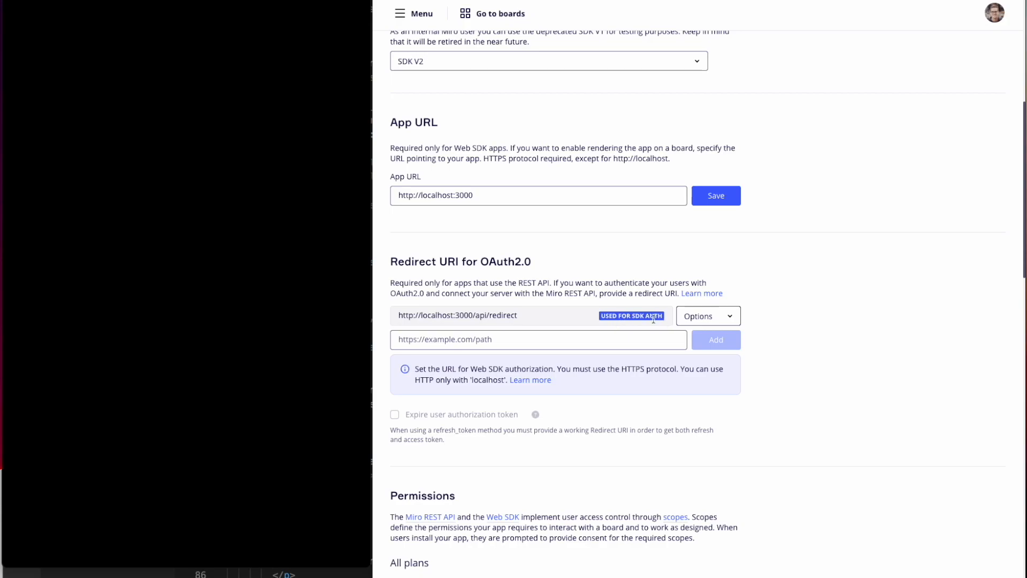
pyautogui.click(707, 316)
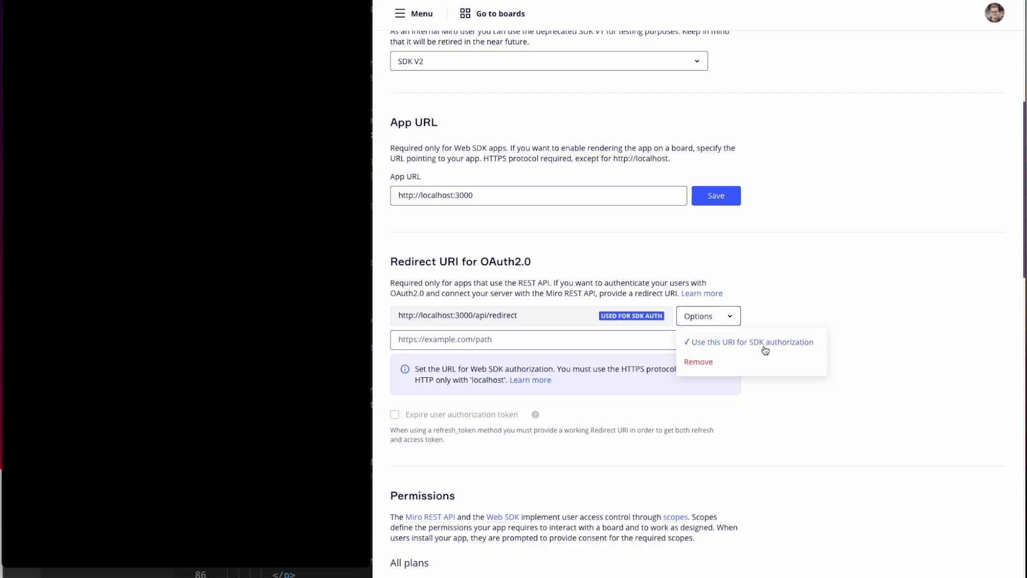
pyautogui.click(752, 342)
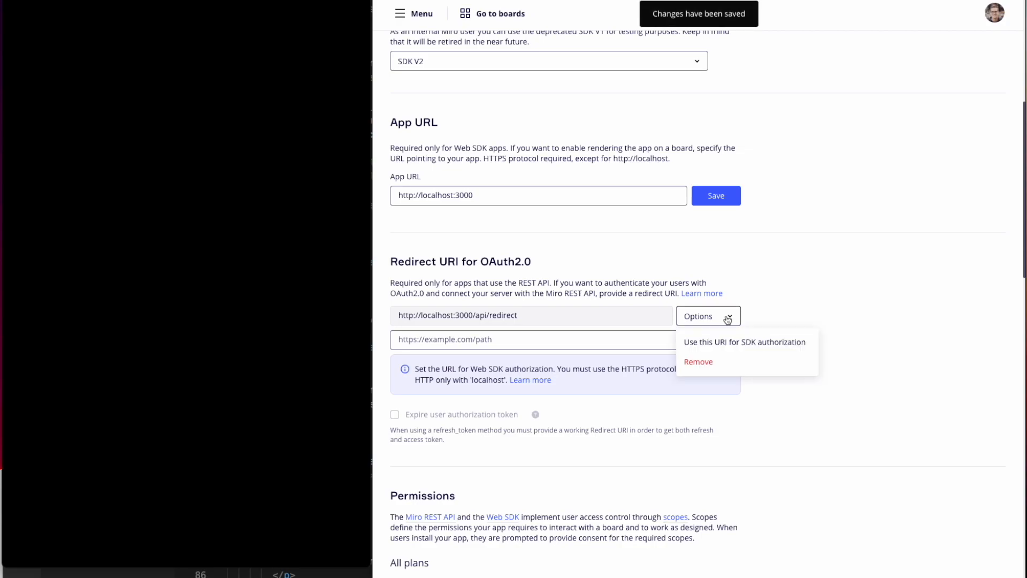
pyautogui.click(745, 341)
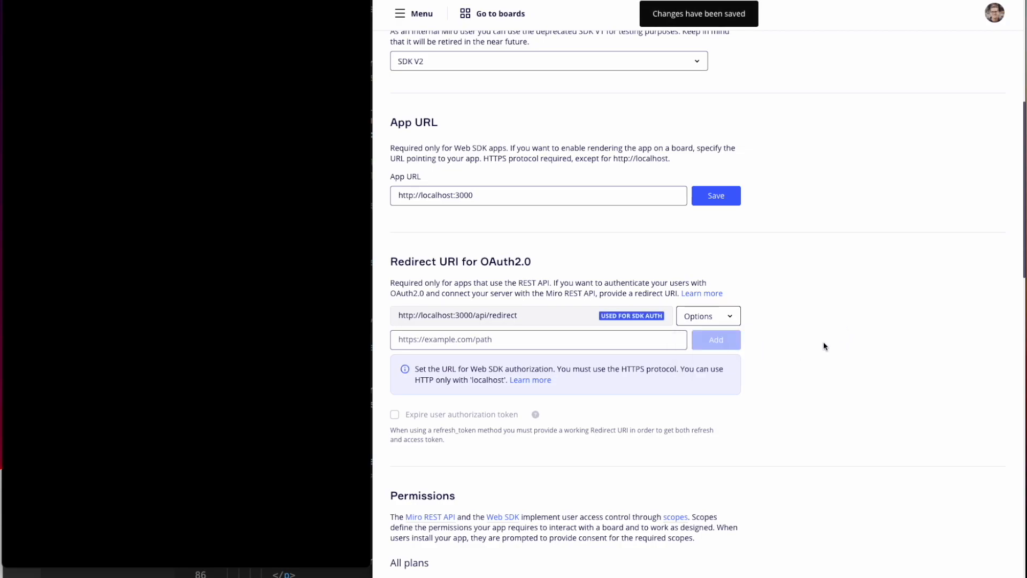
pyautogui.moveTo(831, 340)
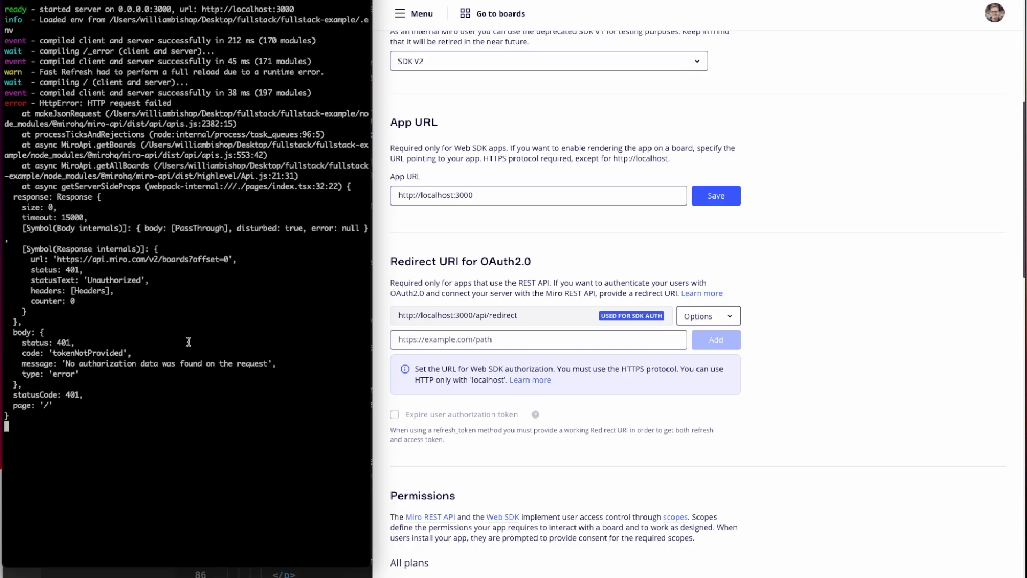
pyautogui.moveTo(190, 308)
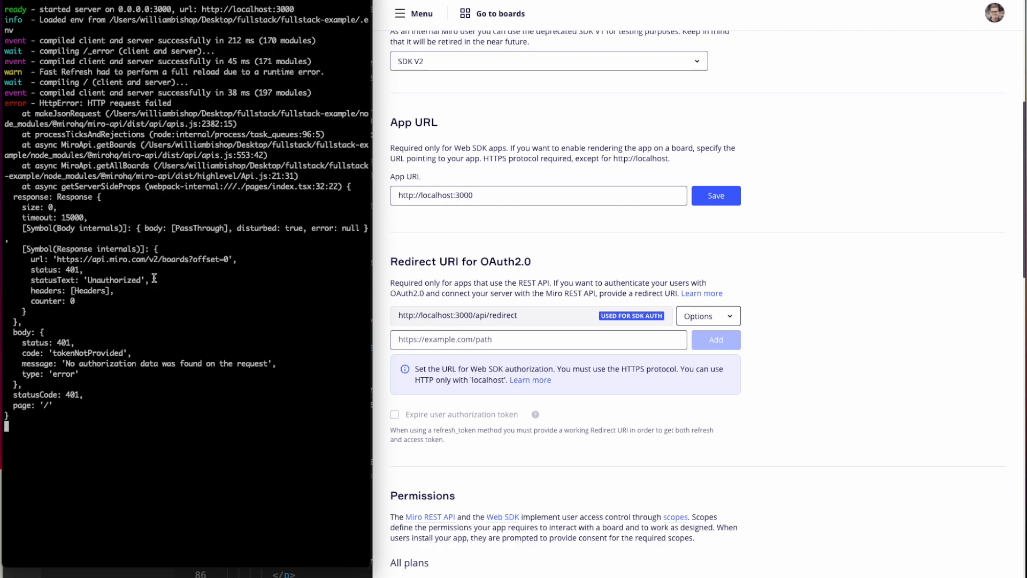
pyautogui.moveTo(130, 352)
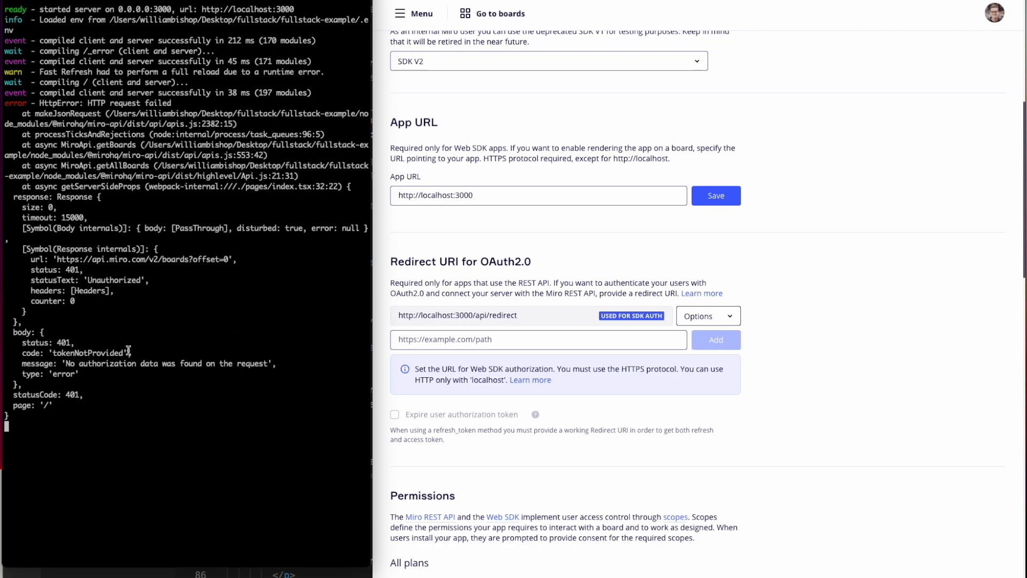
pyautogui.moveTo(232, 321)
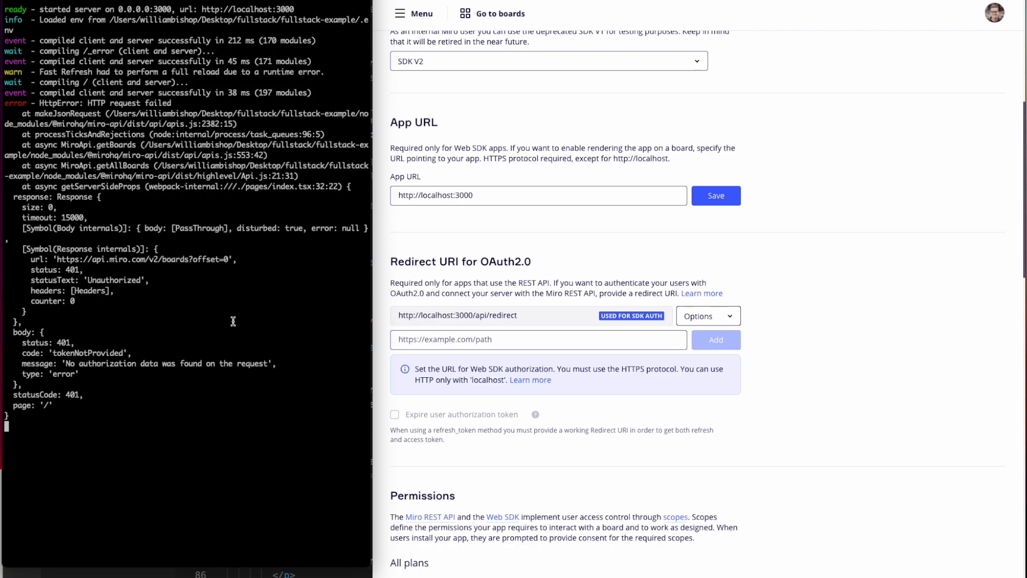
# - Switch to the Test Board and allow permissions for Fullstack Example, revealing the Congratulations panel
pyautogui.click(499, 12)
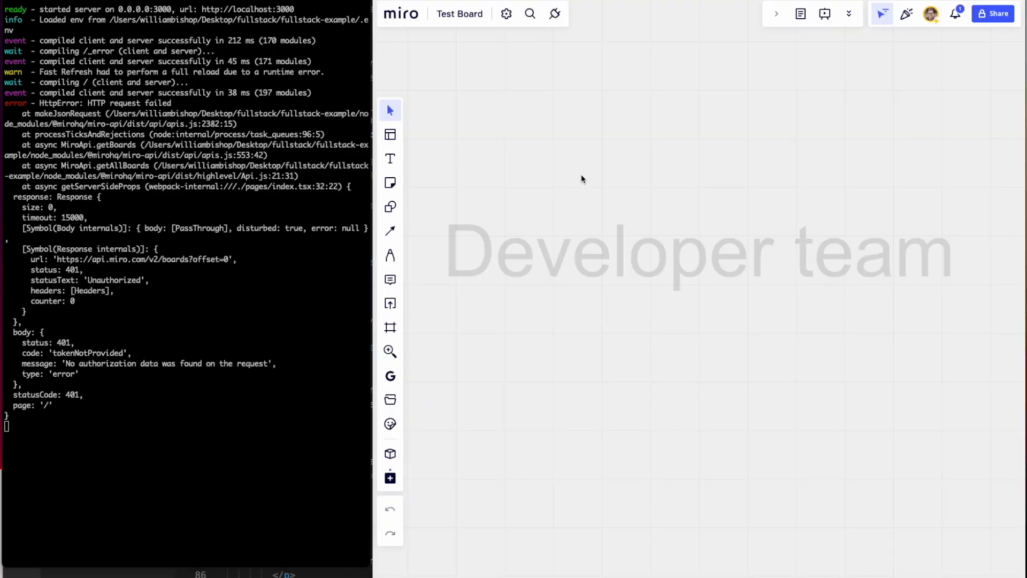
pyautogui.moveTo(439, 459)
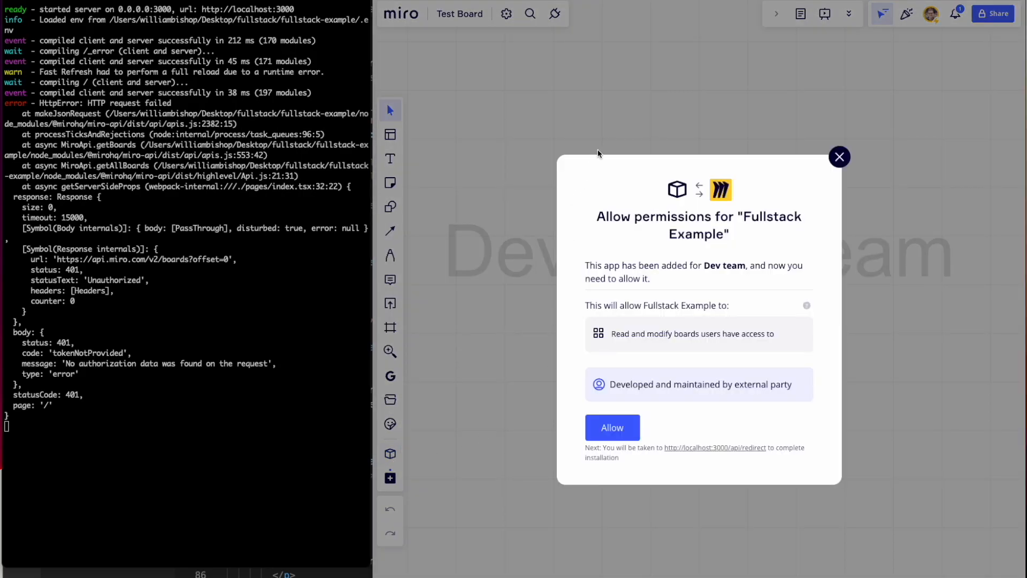
pyautogui.moveTo(602, 502)
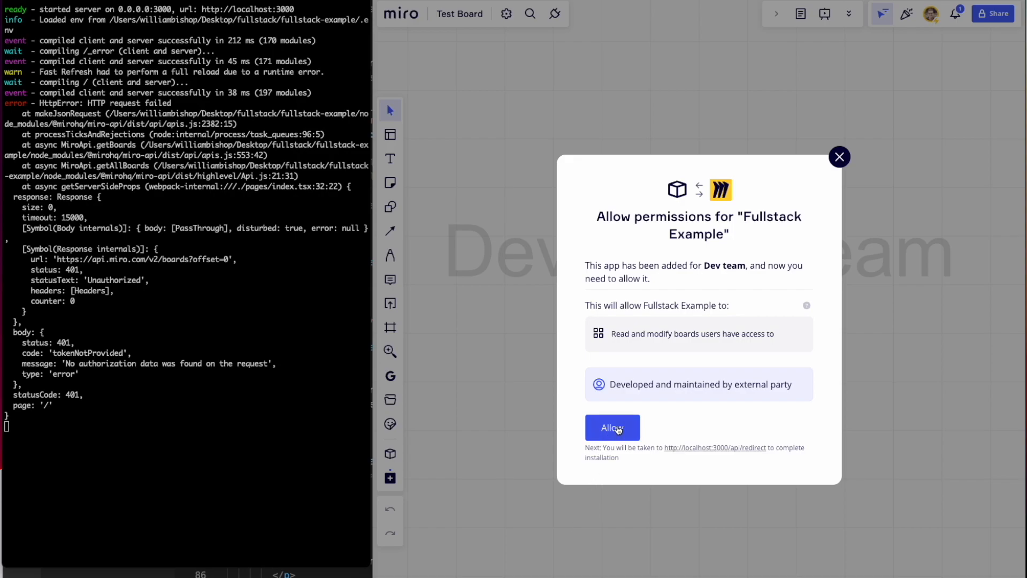
pyautogui.click(612, 427)
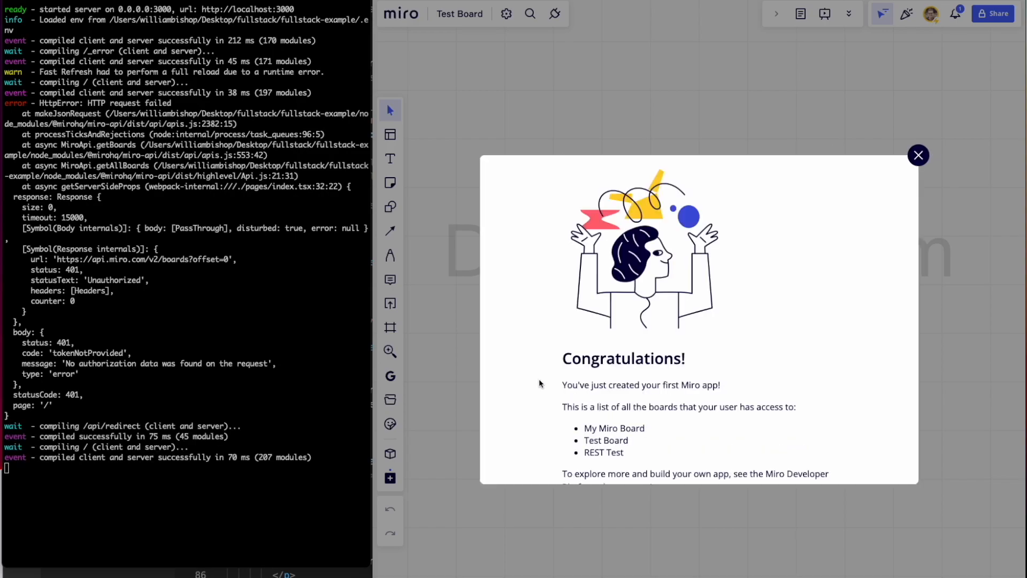
pyautogui.scroll(-3)
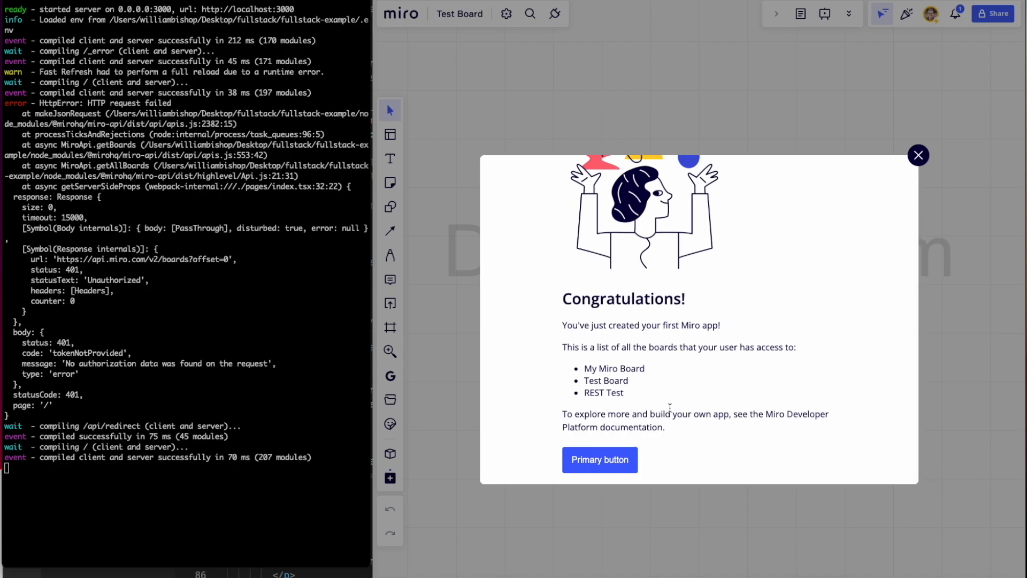
pyautogui.moveTo(117, 271)
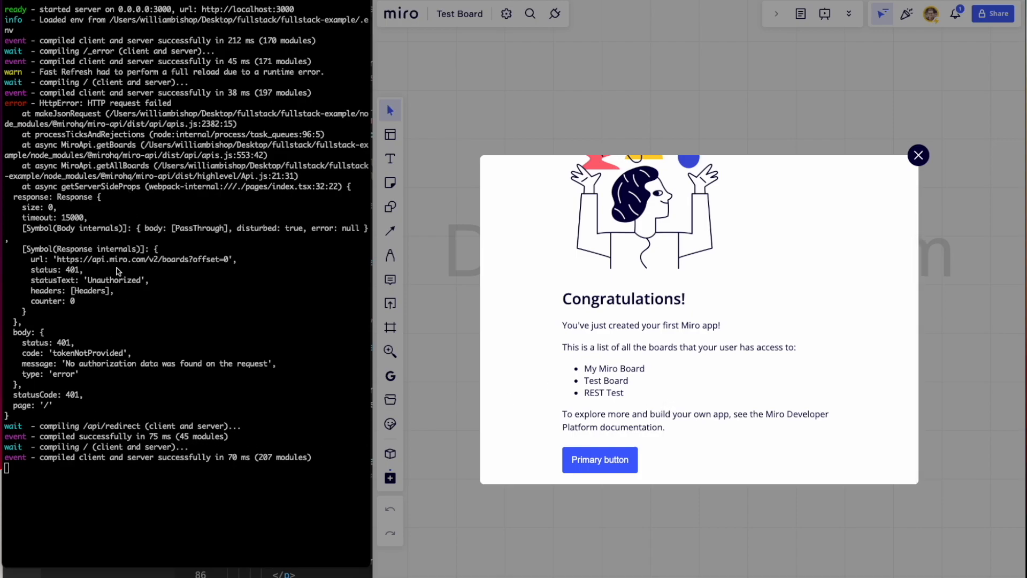
pyautogui.moveTo(868, 207)
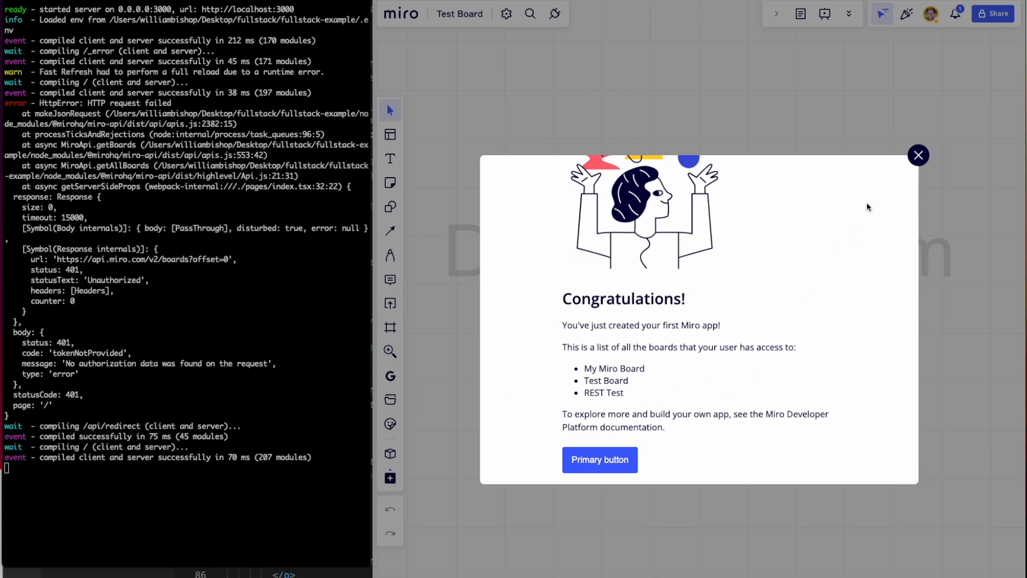
# - From Apps & Integrations, uninstall Fullstack Example for the team and confirm
pyautogui.click(918, 155)
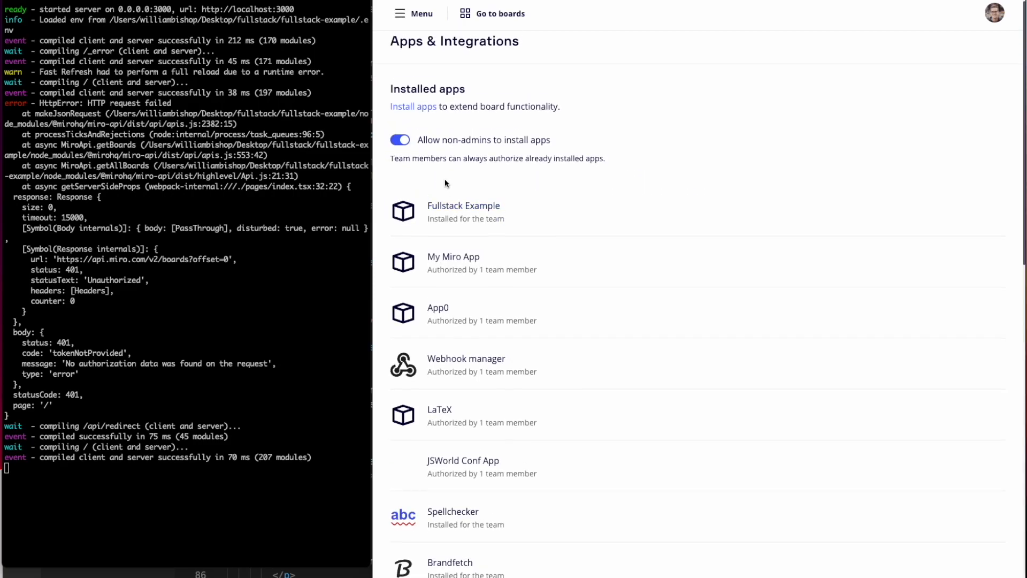
pyautogui.click(463, 211)
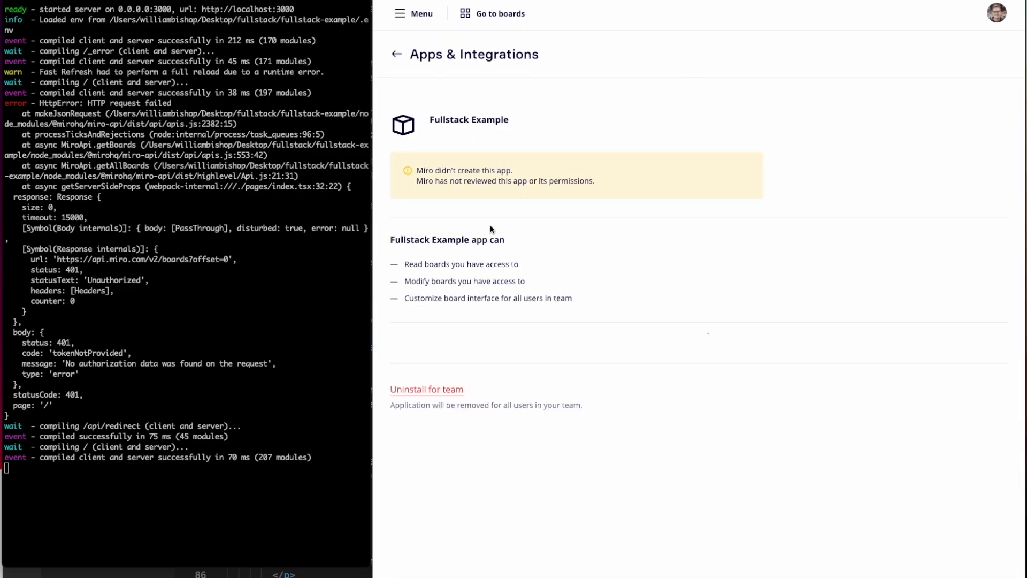
pyautogui.click(426, 388)
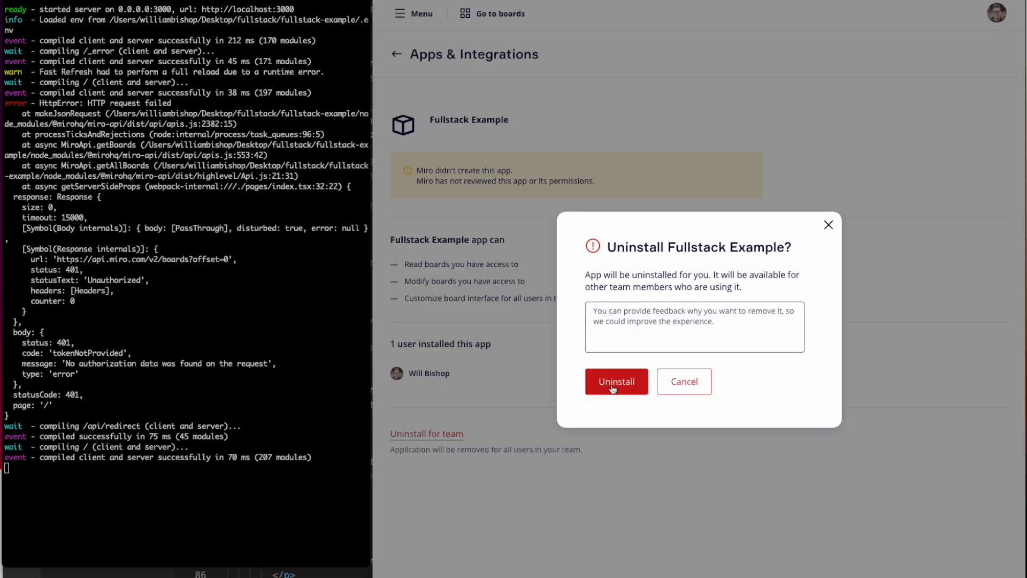
pyautogui.click(615, 380)
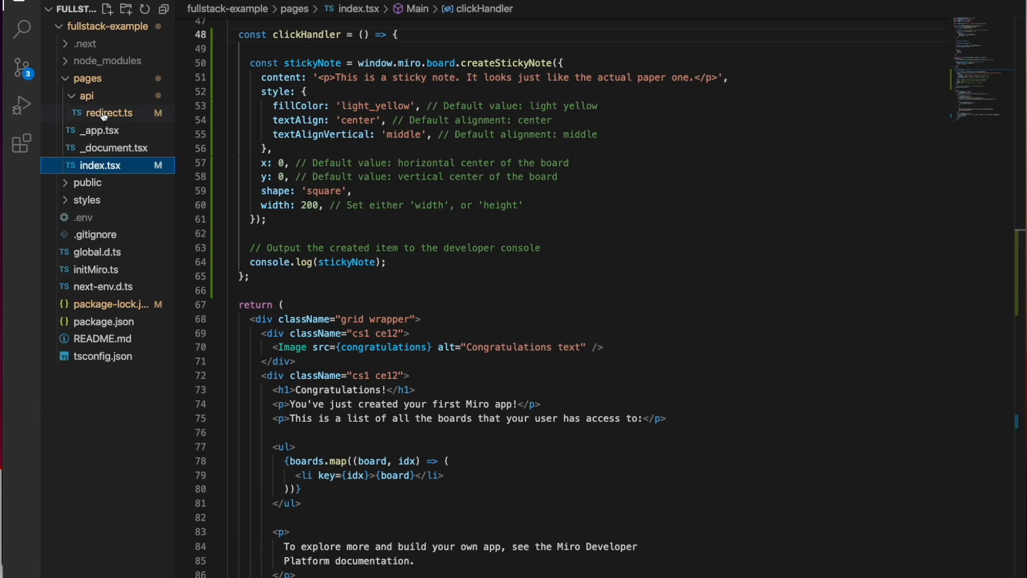
# - In redirect.ts, add a console.log printing the OAuth code from req.query.code before the token exchange
pyautogui.click(109, 112)
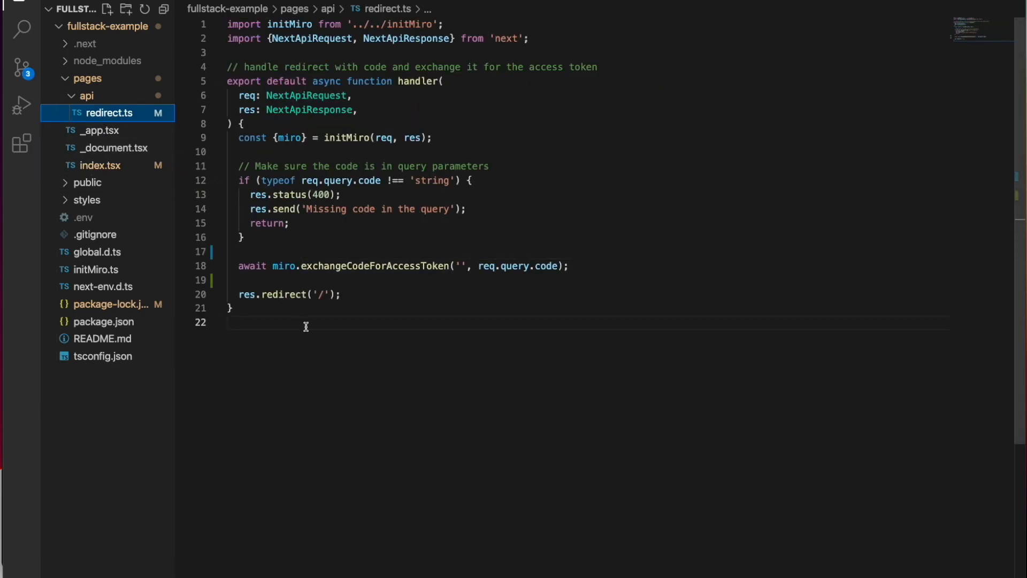
pyautogui.moveTo(327, 371)
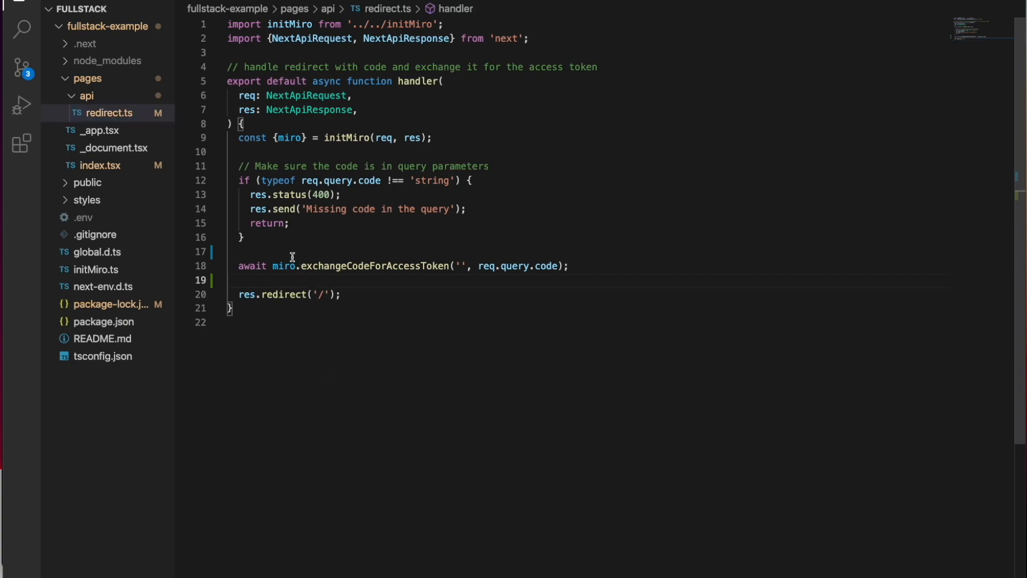
pyautogui.write('console.log("I\'m part of the OAuth2.0 flow being kicked off on the backend! Here\'s my code: " + req.query.code);')
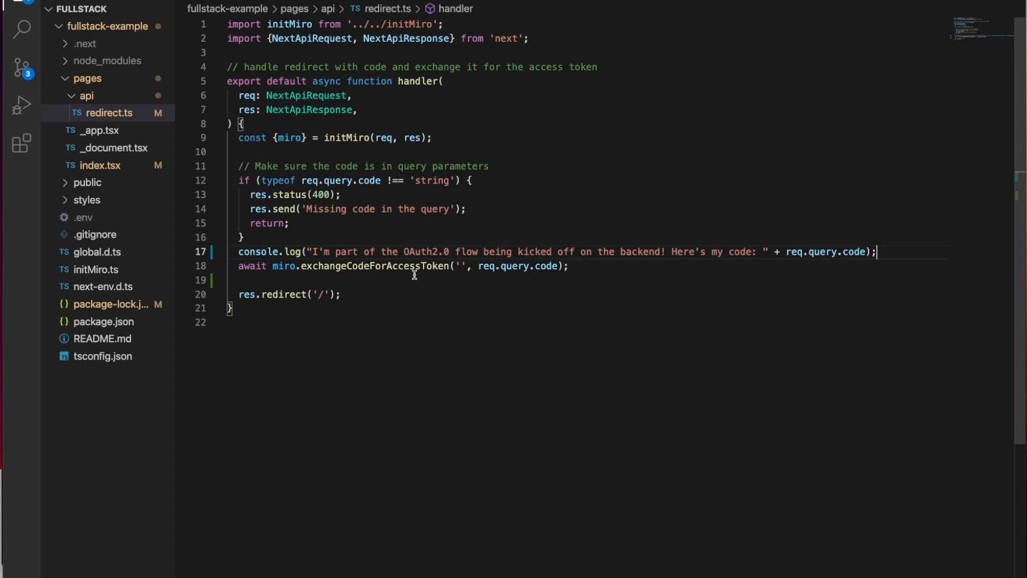
pyautogui.moveTo(445, 275)
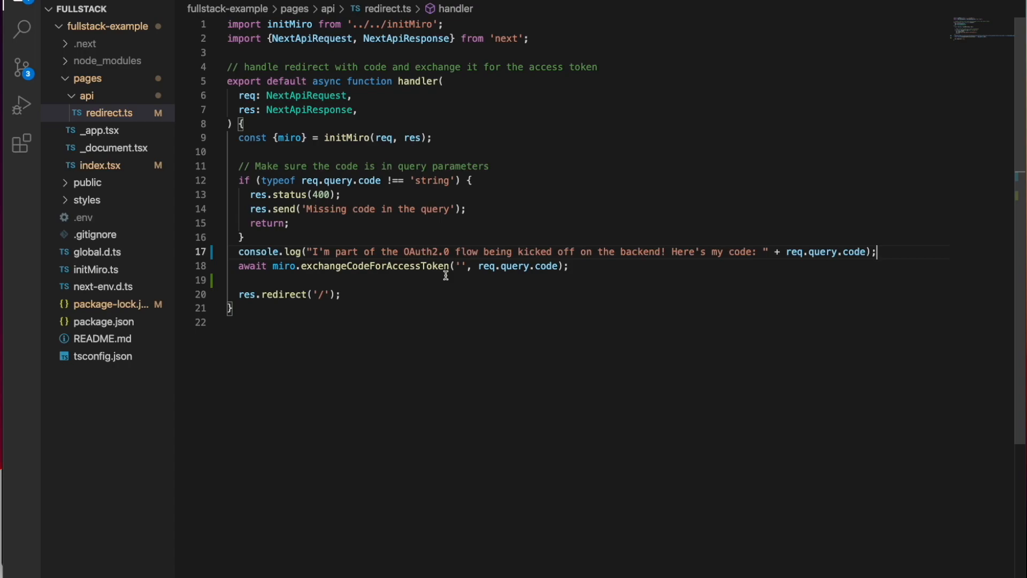
pyautogui.moveTo(406, 171)
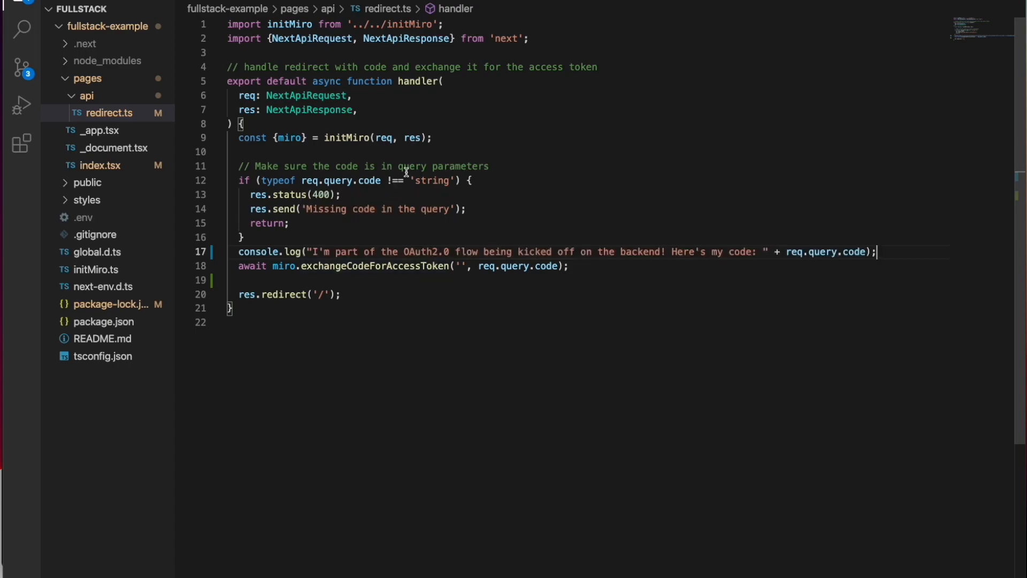
pyautogui.moveTo(331, 125)
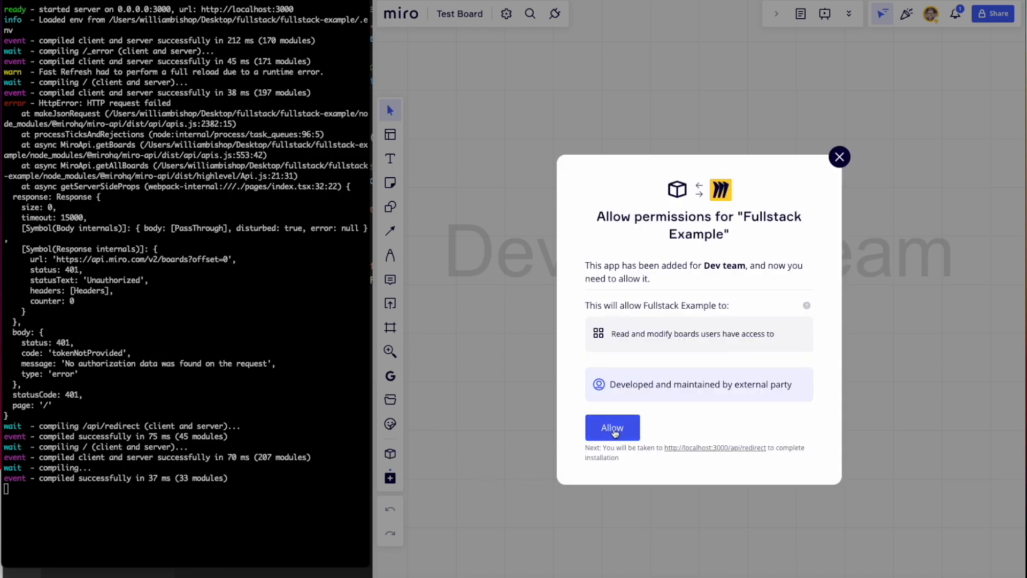
# - Allow the Fullstack Example app's requested board permissions
pyautogui.click(611, 427)
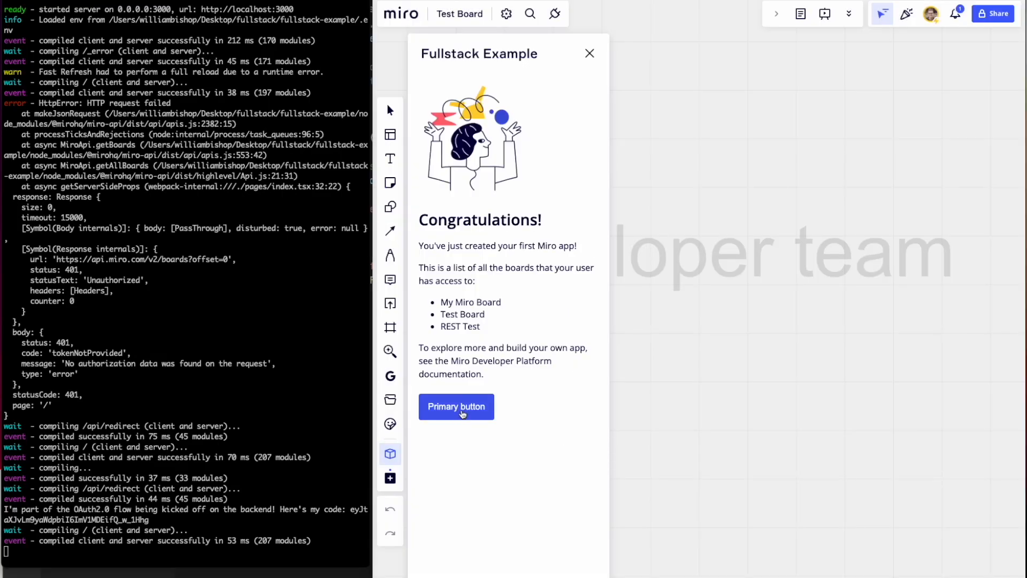
# - Run the panel's Primary button so the app adds three sticky notes to the board
pyautogui.click(456, 407)
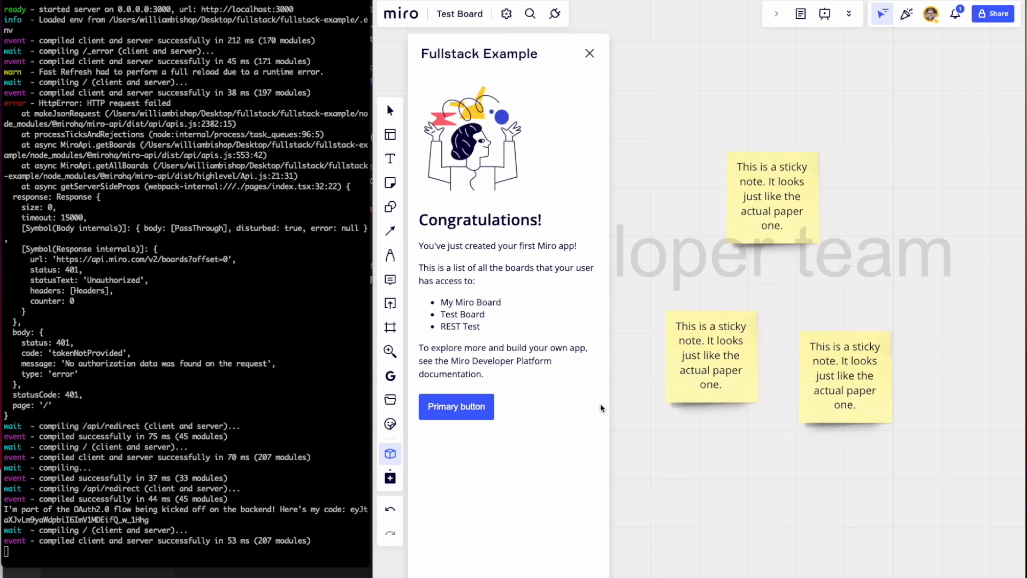
pyautogui.moveTo(472, 508)
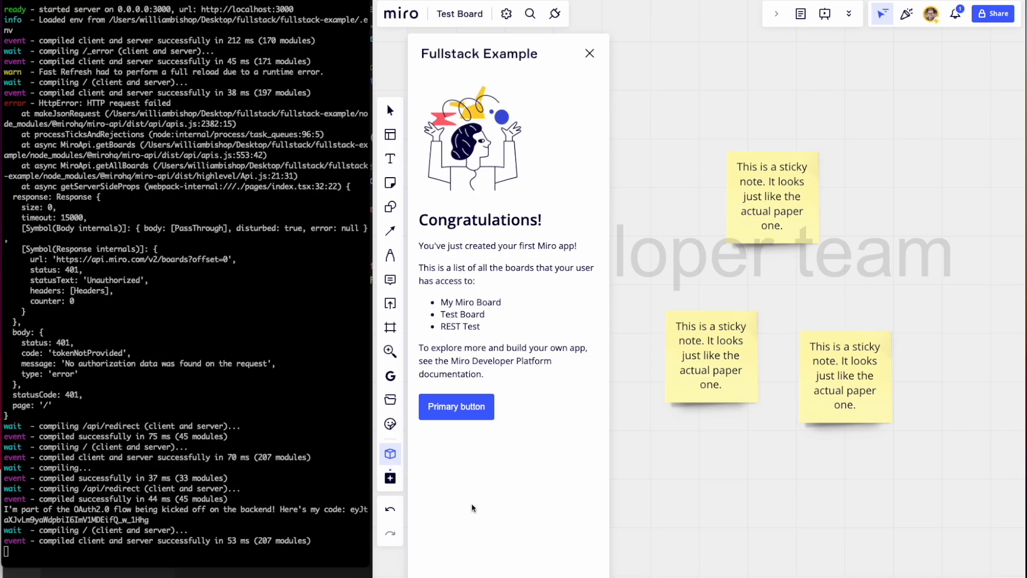
pyautogui.moveTo(492, 489)
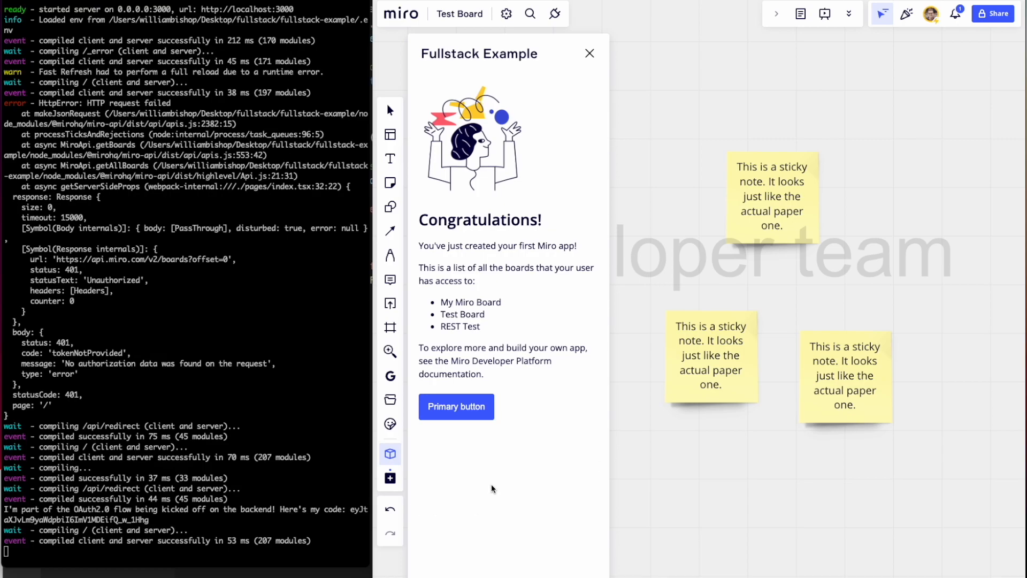
pyautogui.moveTo(226, 575)
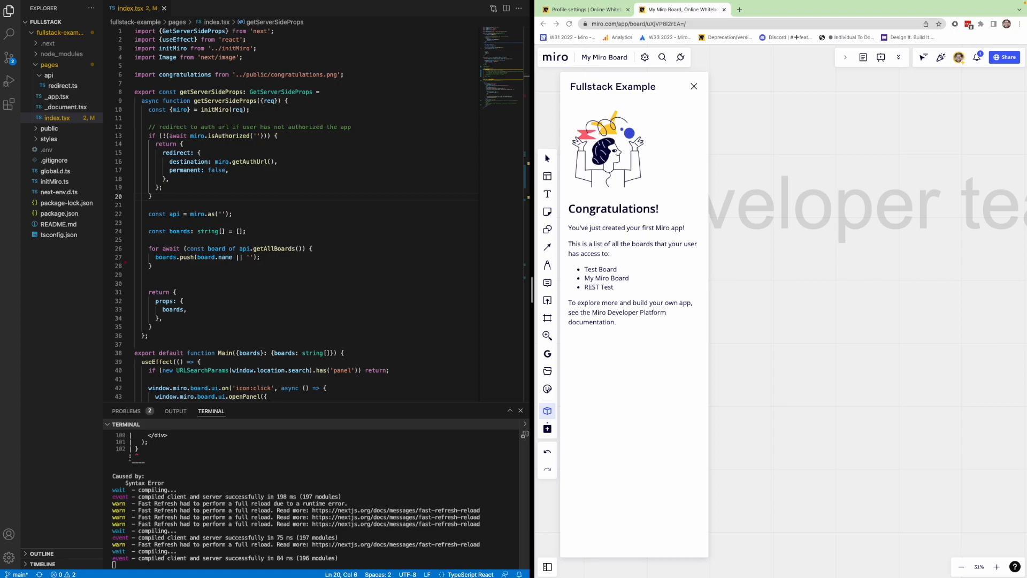
pyautogui.moveTo(678, 416)
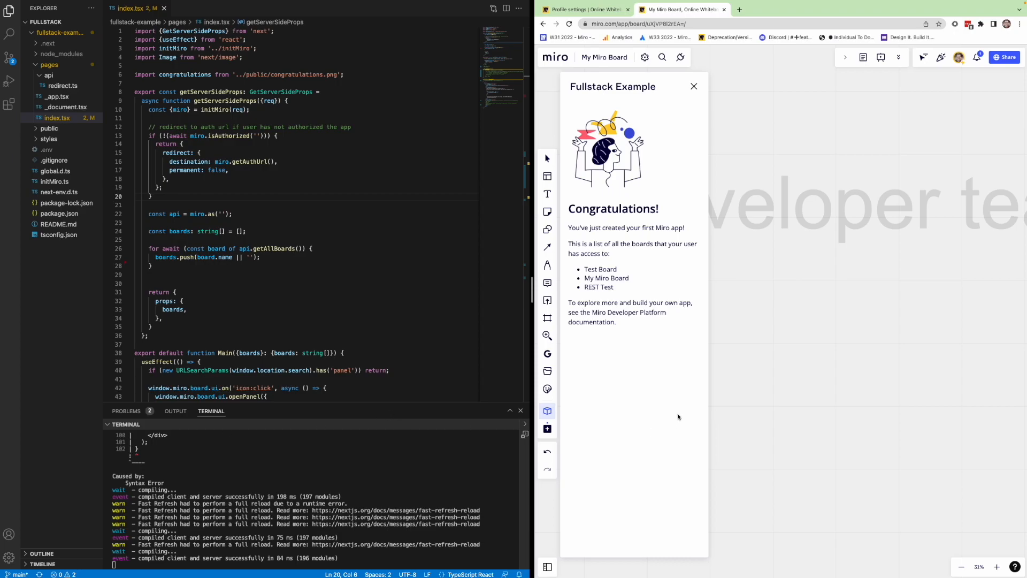
pyautogui.moveTo(668, 413)
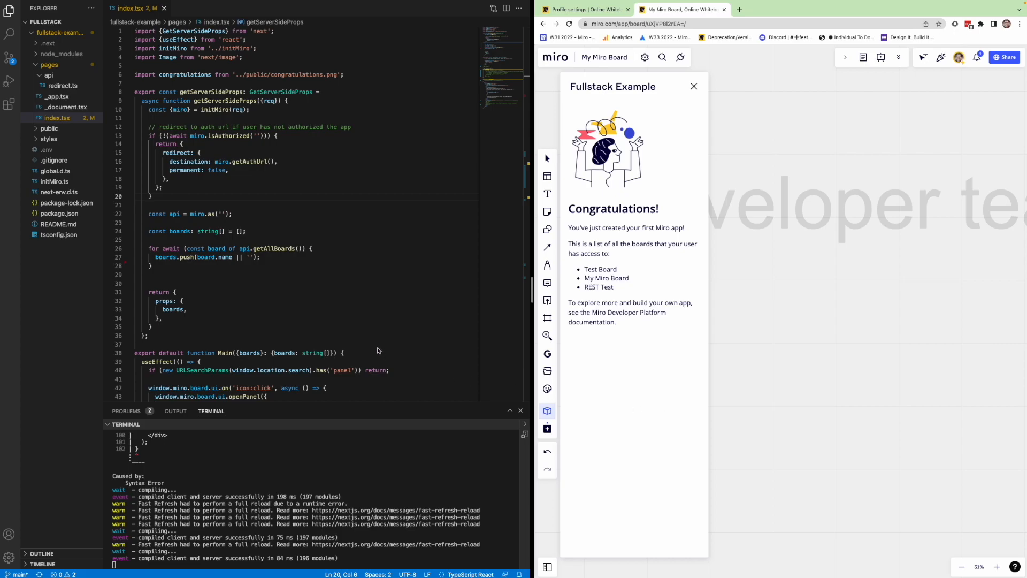
pyautogui.moveTo(339, 328)
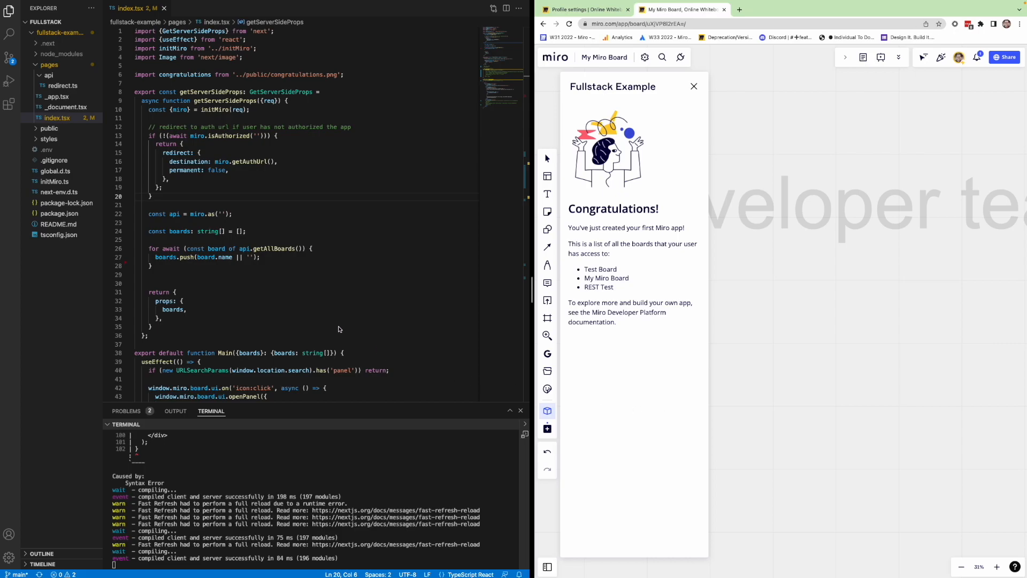
pyautogui.moveTo(321, 314)
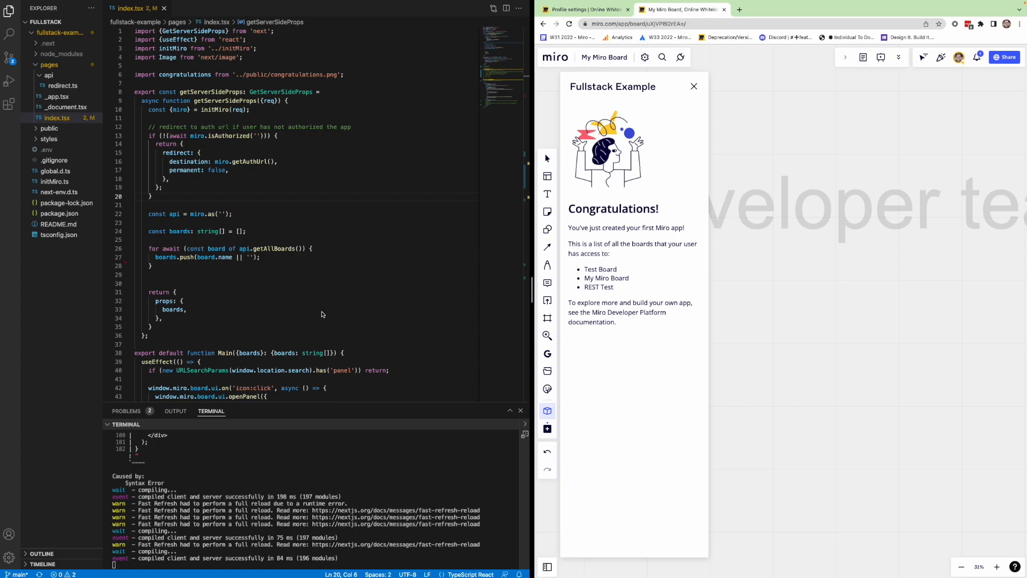
# - In index.tsx, move the JSX comment opener below the SDK button so only the REST button stays commented out
pyautogui.scroll(-3)
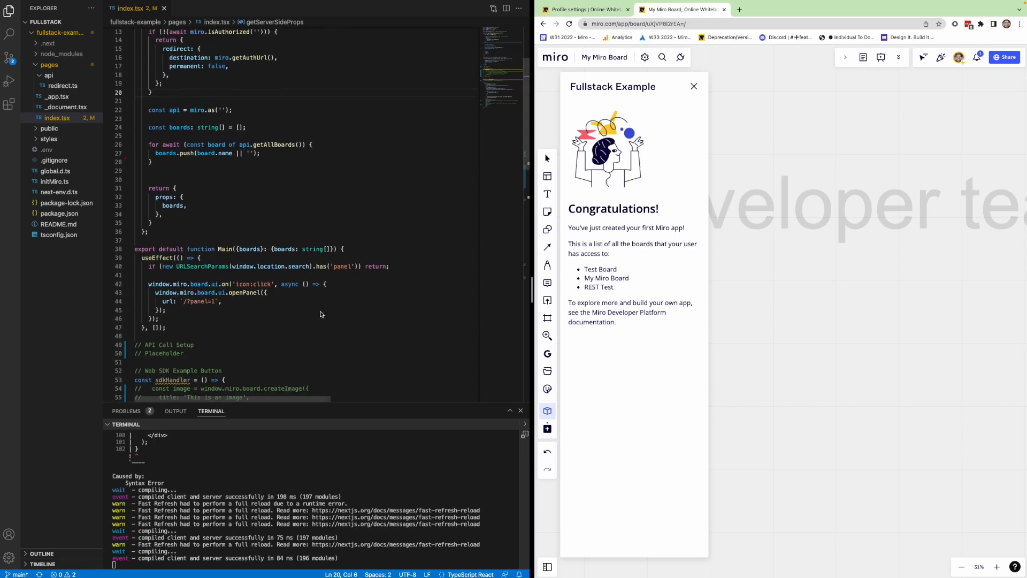
pyautogui.scroll(-3)
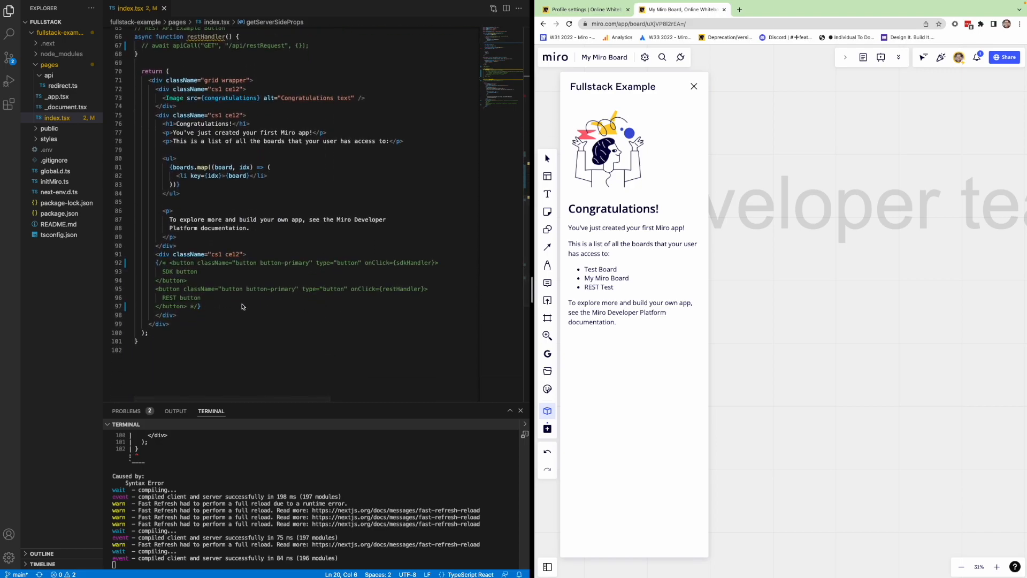
pyautogui.moveTo(235, 312)
pyautogui.write('{/* ')
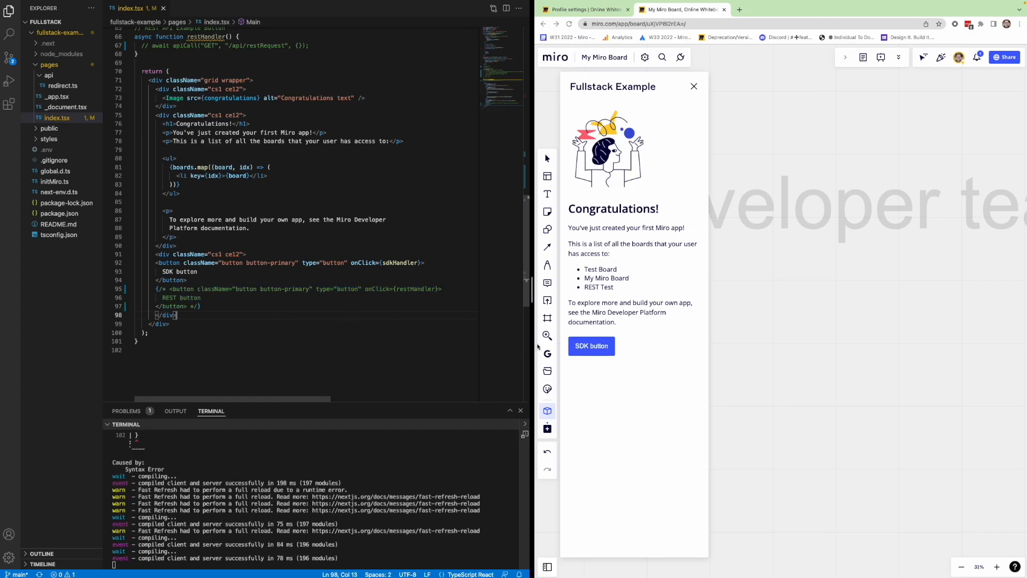
pyautogui.moveTo(591, 346)
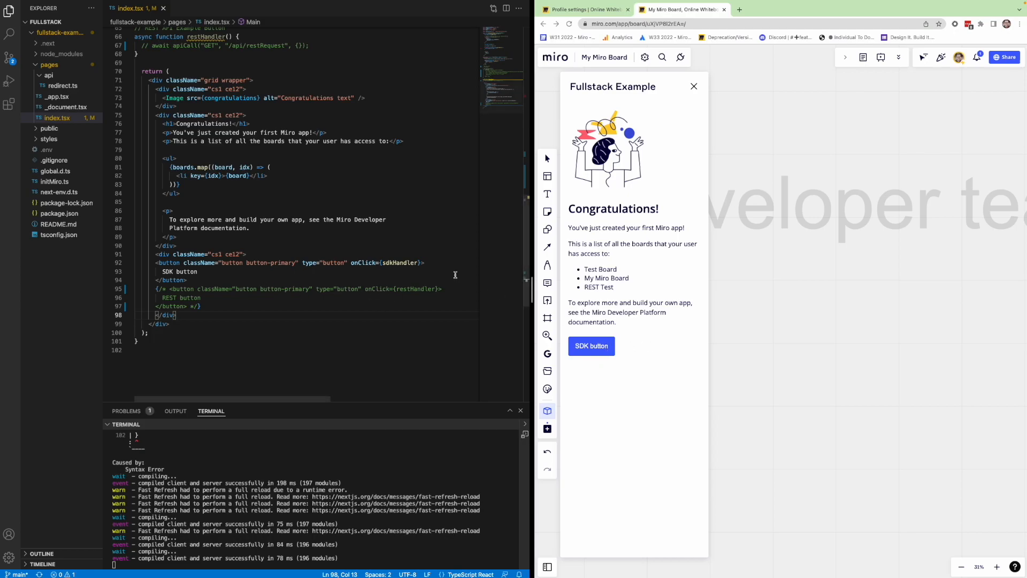
pyautogui.doubleClick(399, 263)
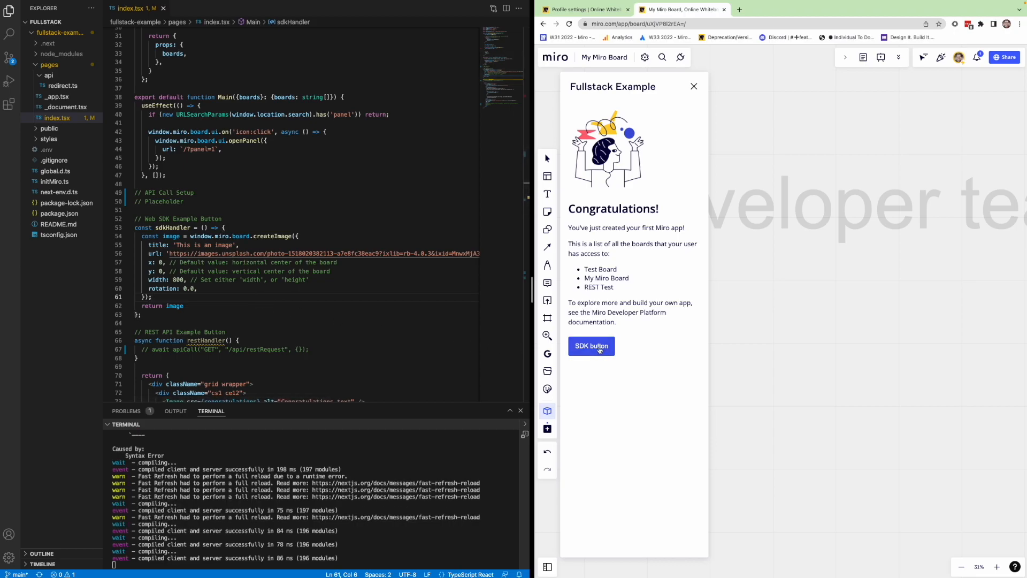
# - Use the SDK button to place the Unsplash pug image on the board
pyautogui.click(590, 346)
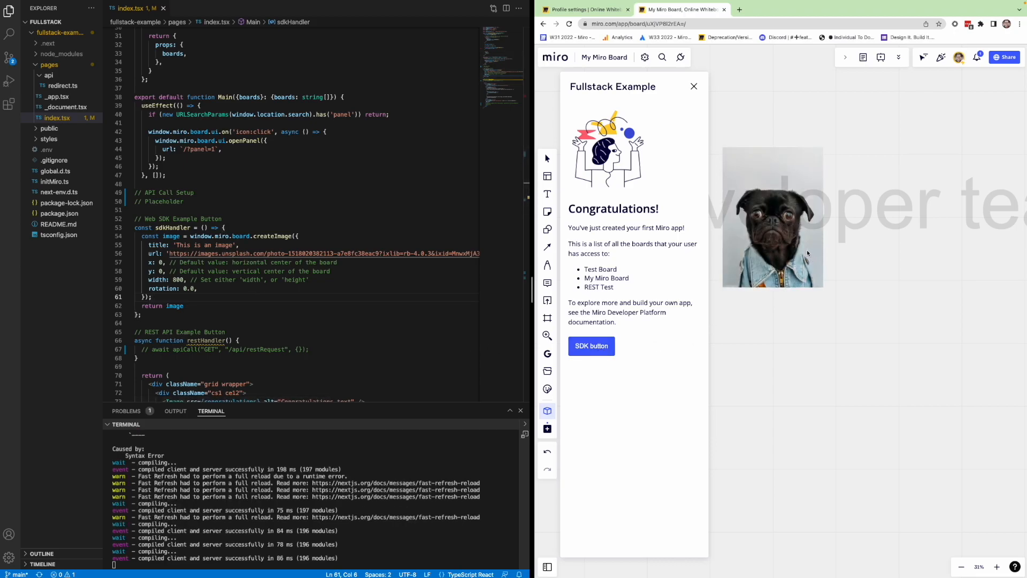
pyautogui.click(772, 219)
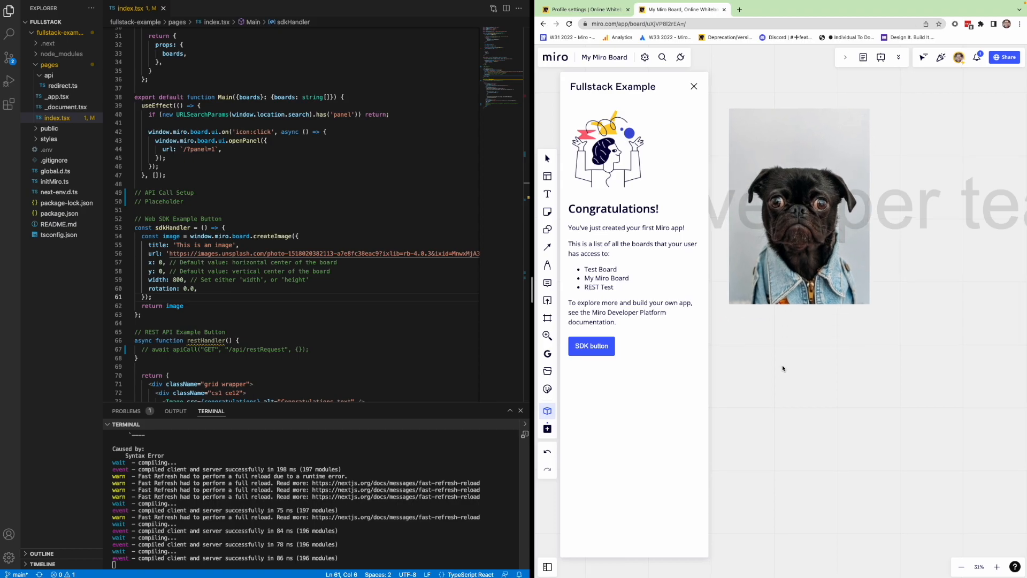
pyautogui.click(225, 332)
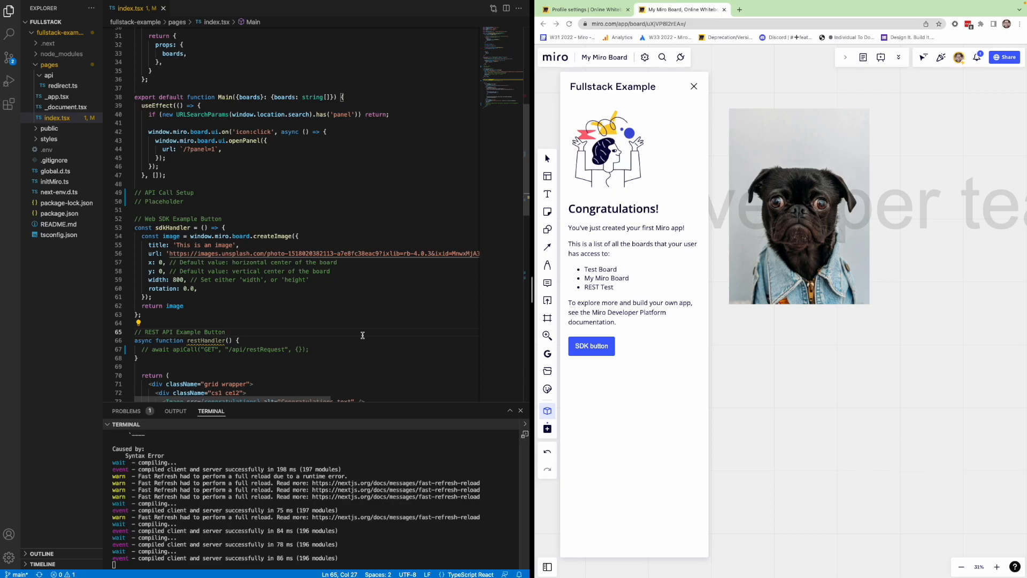
pyautogui.moveTo(348, 280)
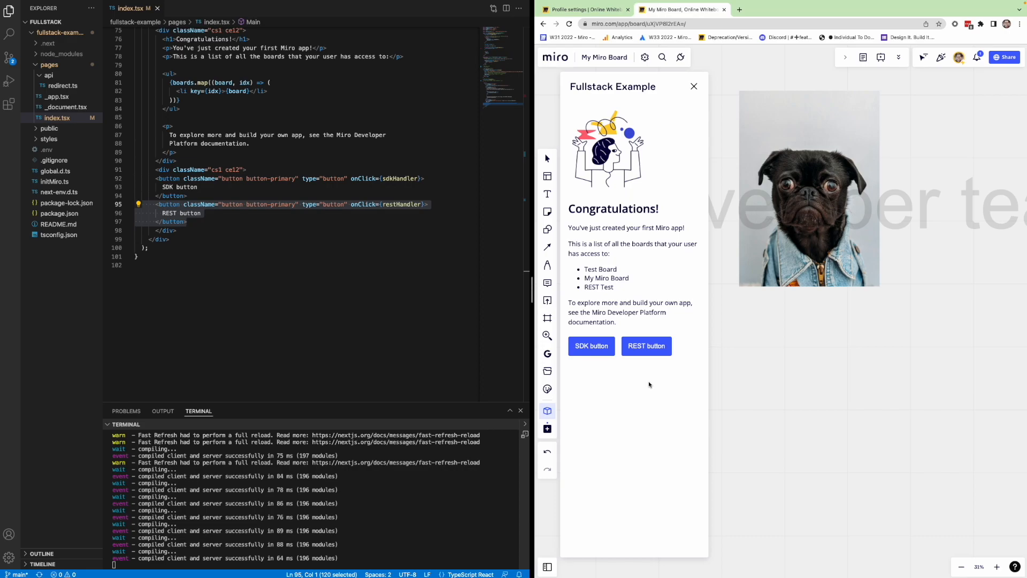
pyautogui.moveTo(561, 355)
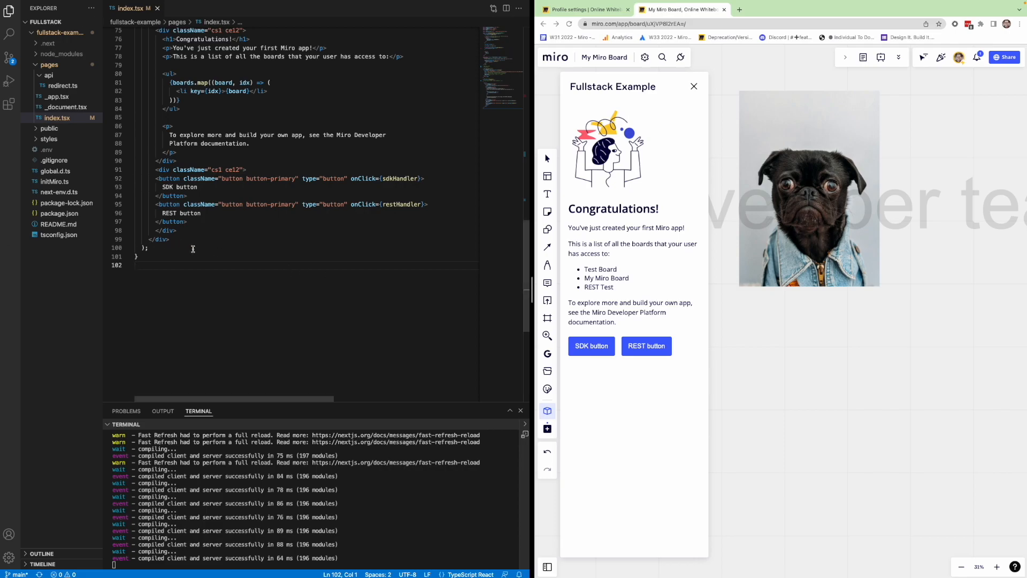
# - Uncomment the await apiCall line in restHandler so it sends GET /api/restRequest
pyautogui.doubleClick(401, 203)
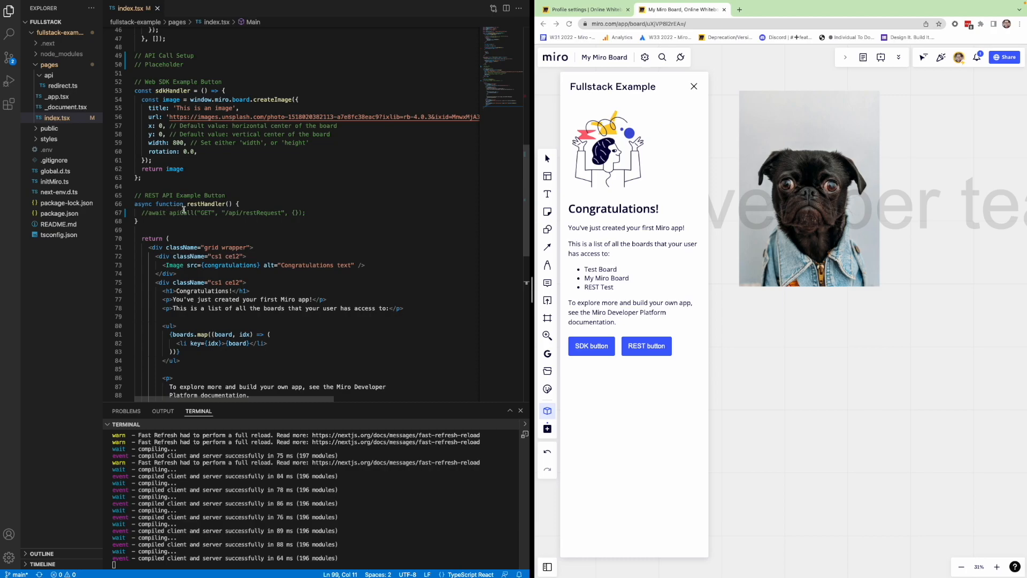
pyautogui.moveTo(202, 218)
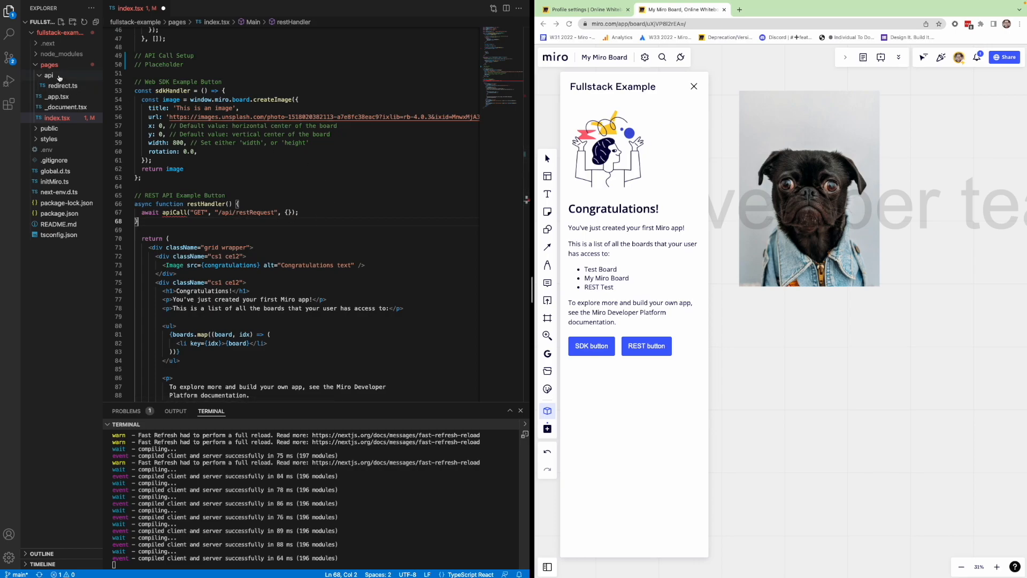
# - Create restRequest.ts in pages/api and bring it up for editing
pyautogui.rightClick(48, 75)
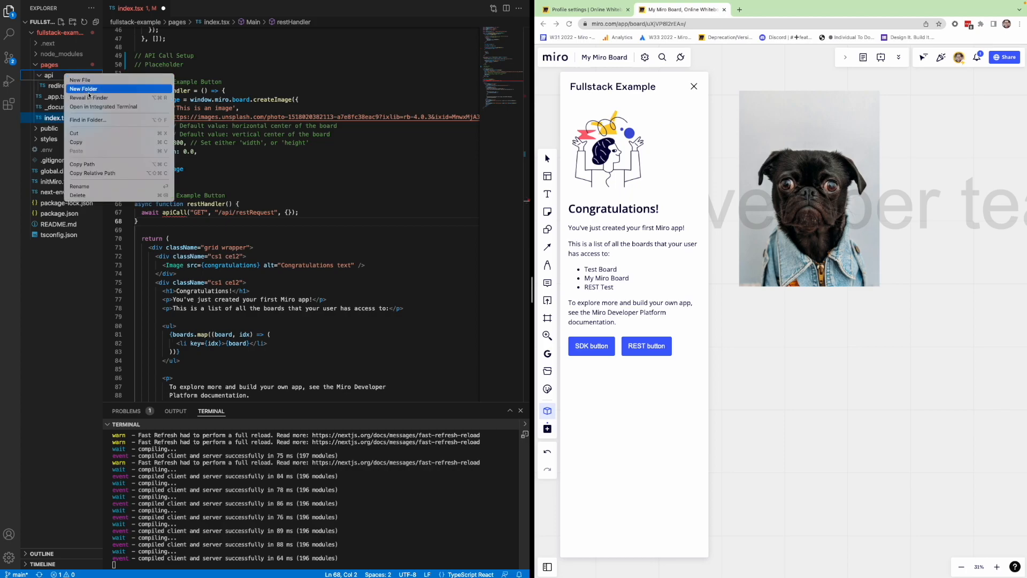
pyautogui.moveTo(98, 98)
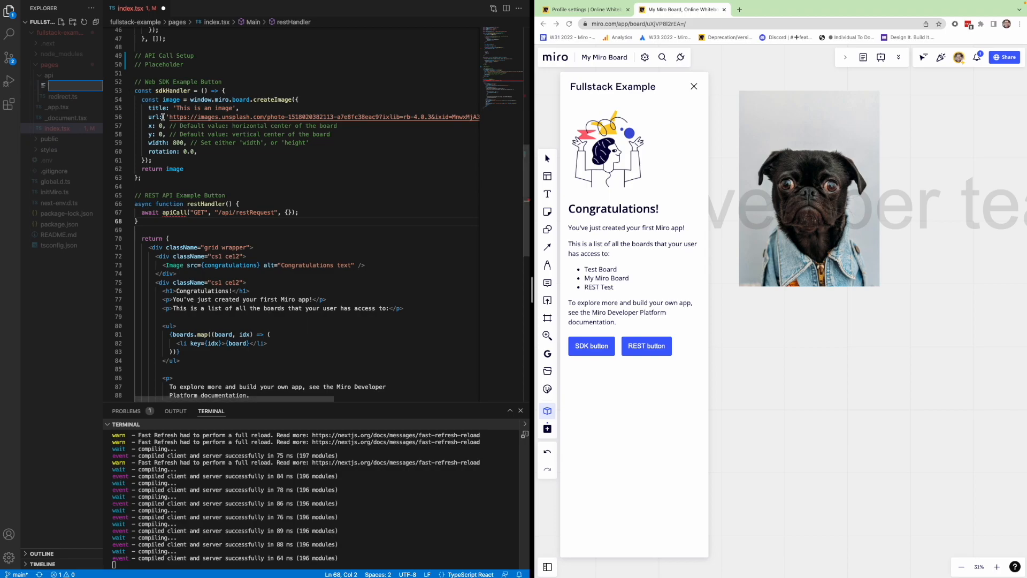
pyautogui.write('restRequest.ts')
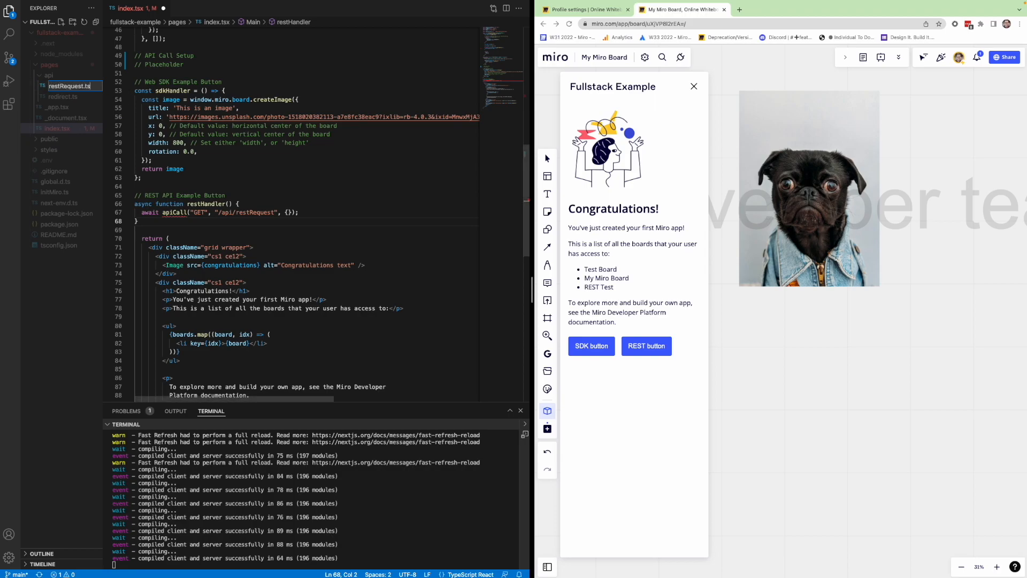
pyautogui.click(68, 85)
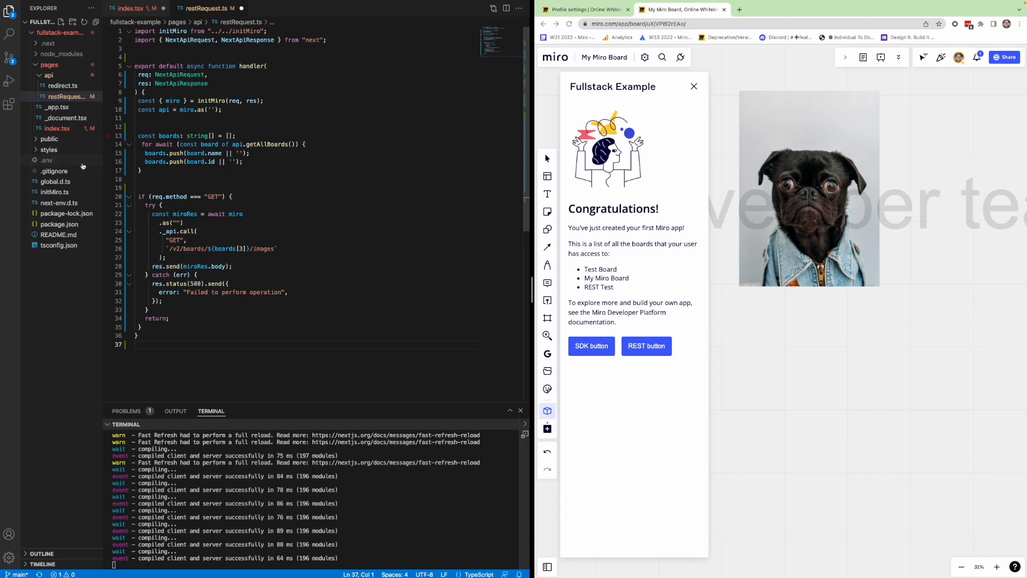
pyautogui.click(54, 191)
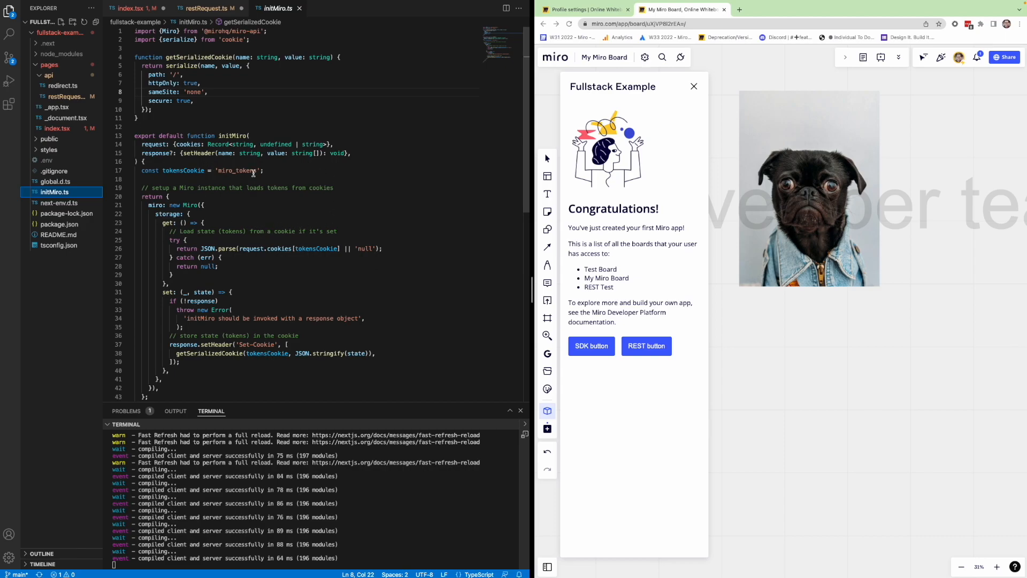
pyautogui.click(207, 8)
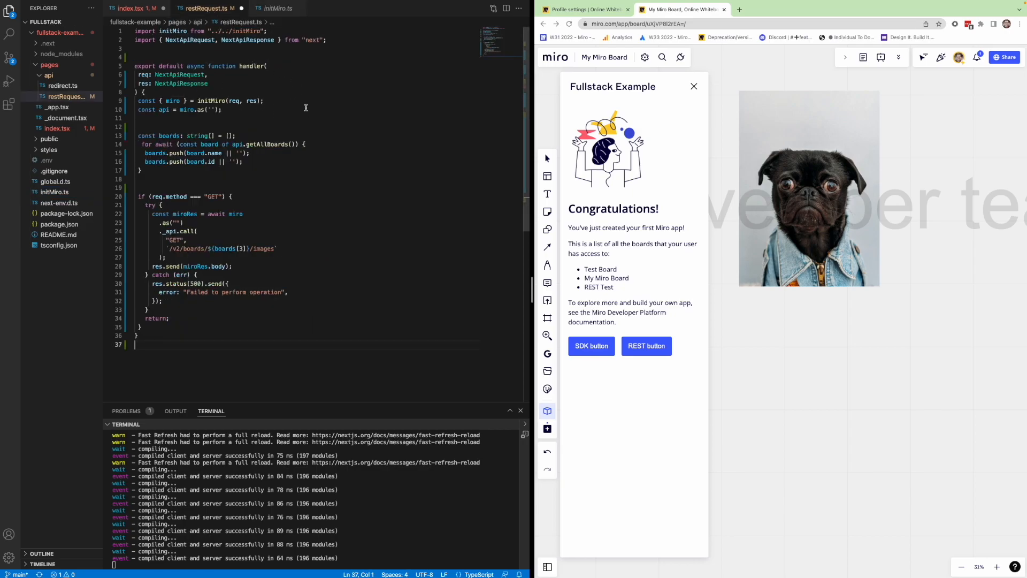
pyautogui.moveTo(284, 119)
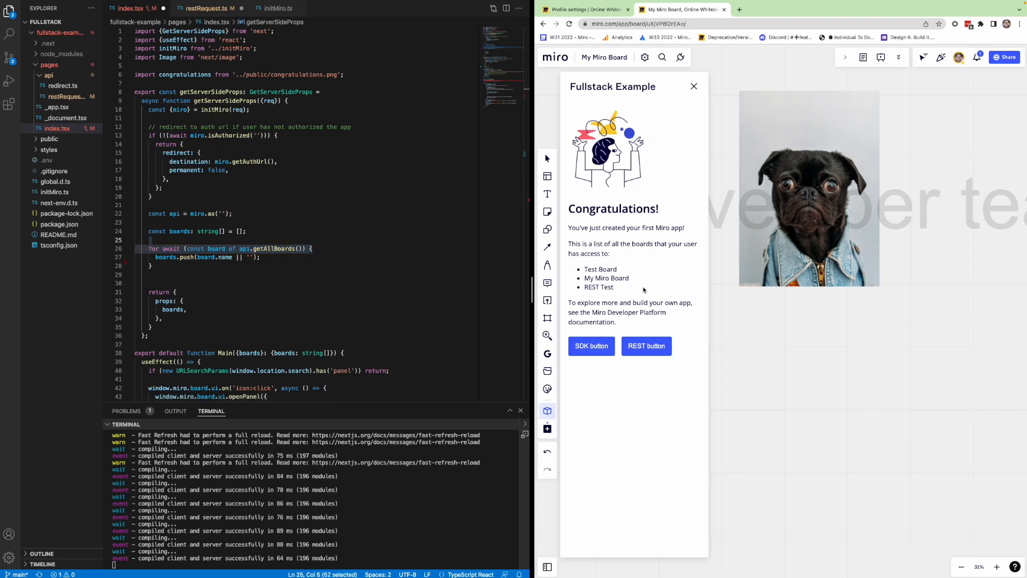
pyautogui.click(206, 8)
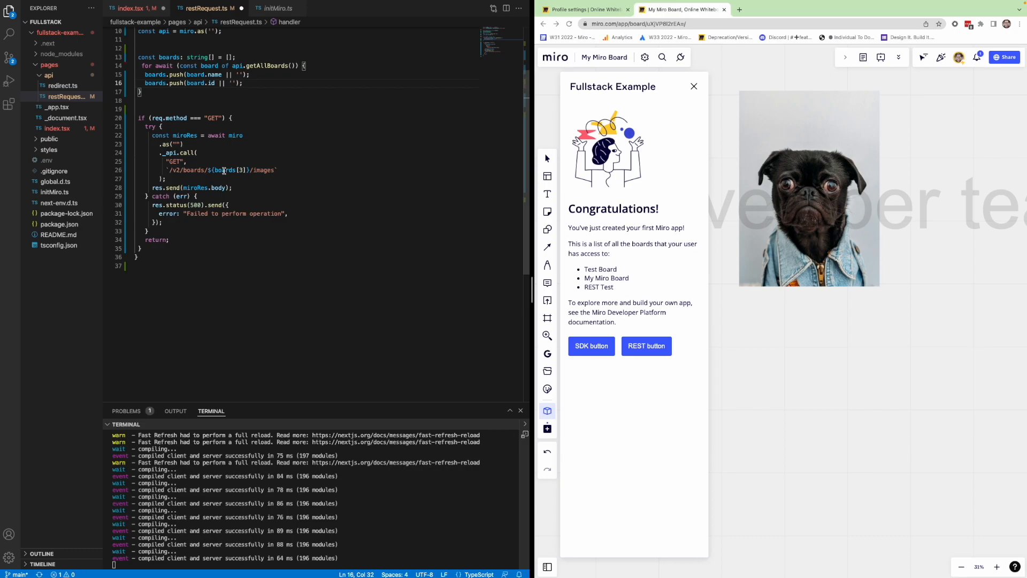
pyautogui.moveTo(225, 170)
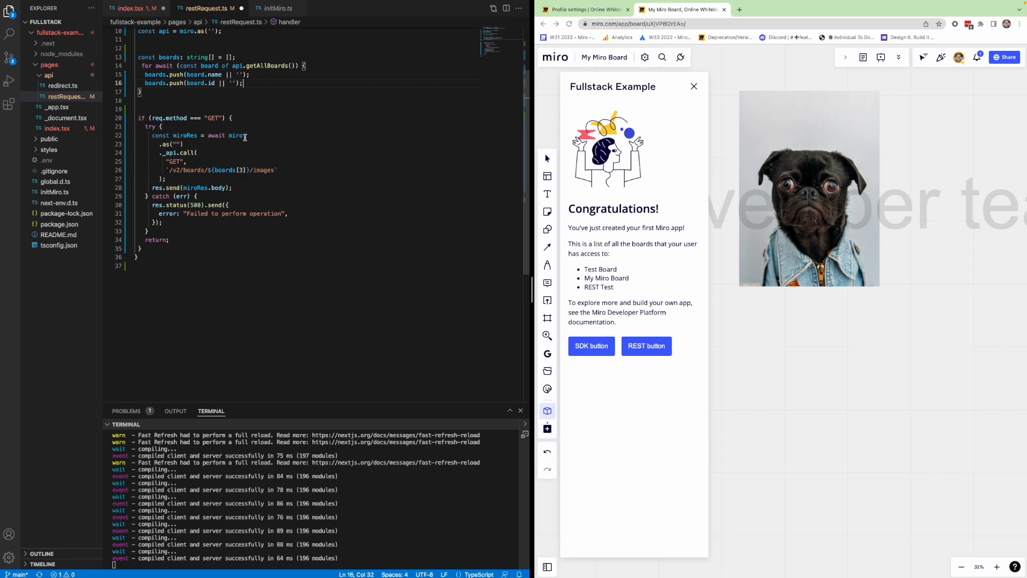
pyautogui.moveTo(152, 134); pyautogui.dragTo(242, 135)
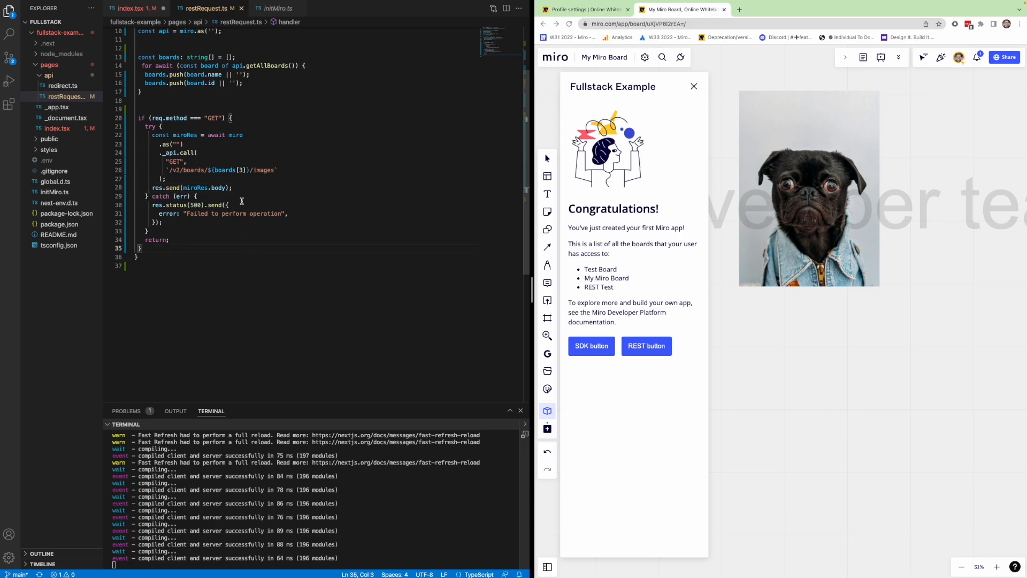
# - Switch to index.tsx to add the try block logging the message and sampleItem.data[0]
pyautogui.click(135, 8)
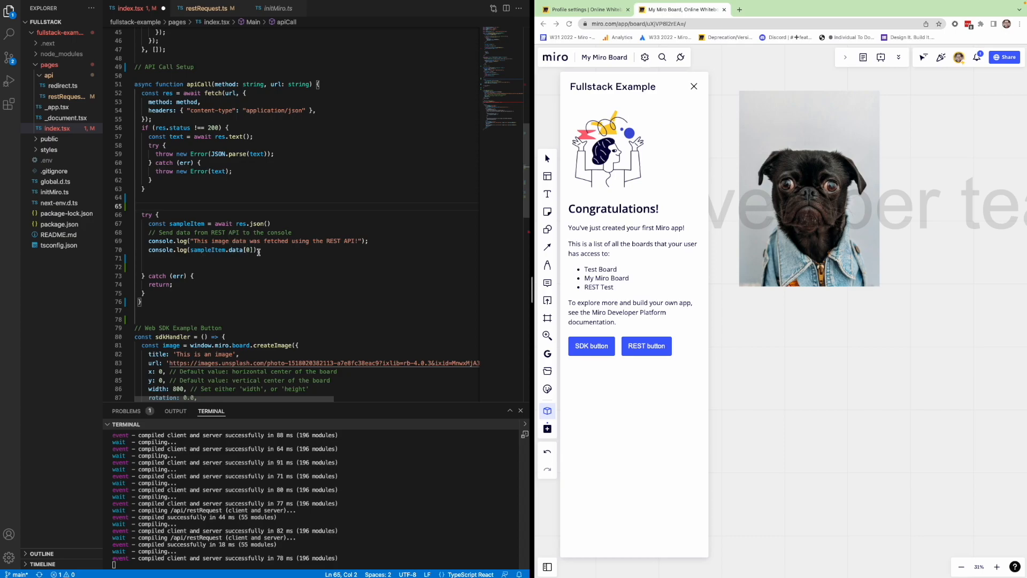
pyautogui.moveTo(259, 223)
pyautogui.write(';')
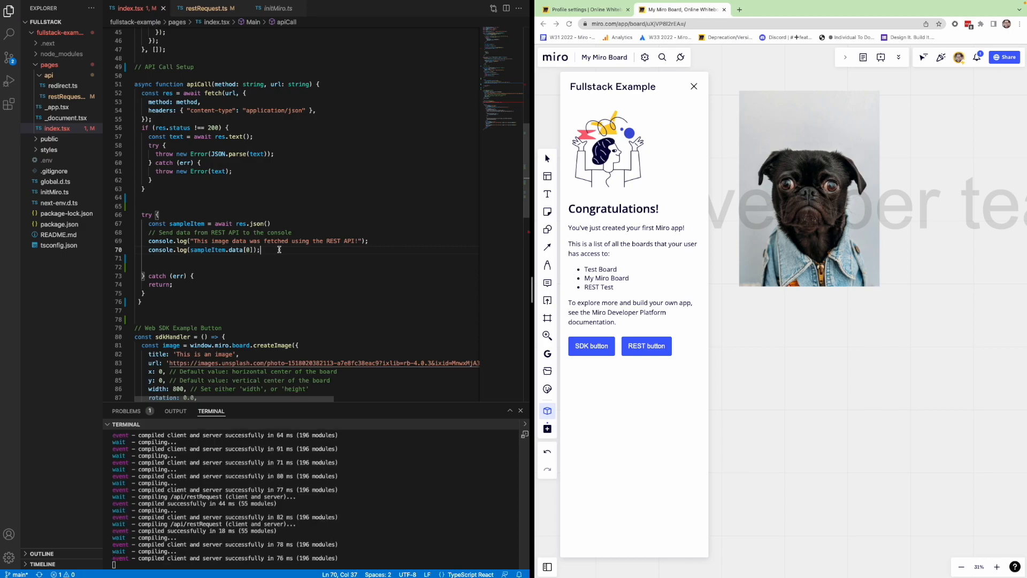
pyautogui.moveTo(845, 392)
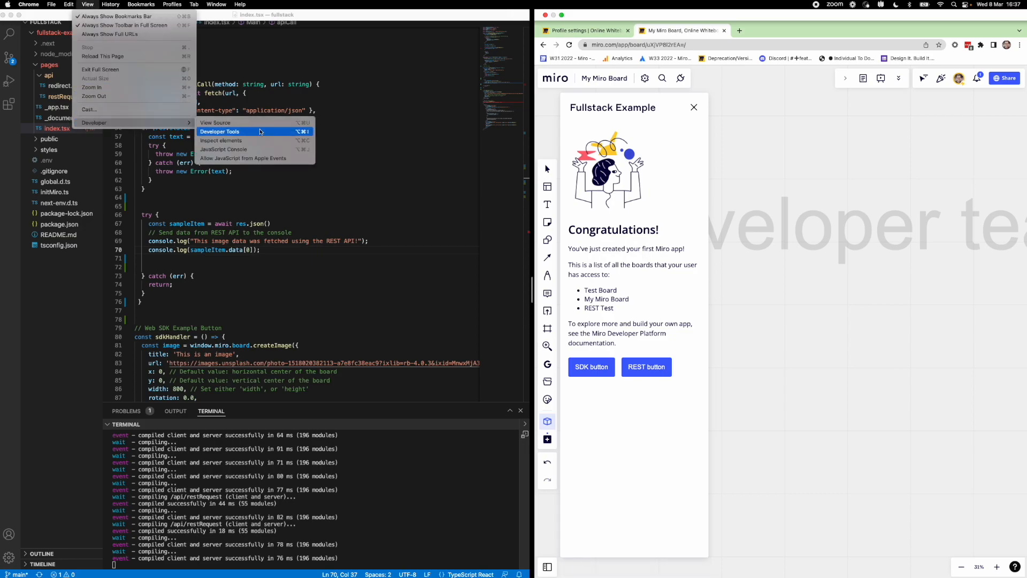
# - Show Chrome Developer Tools beside the board and add a pug image via the SDK button
pyautogui.click(220, 132)
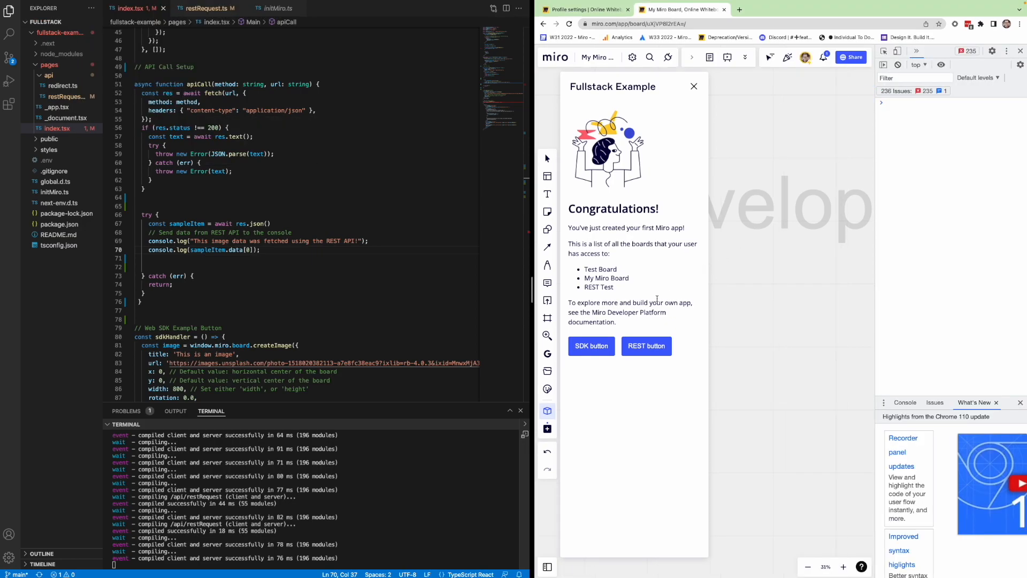
pyautogui.click(591, 345)
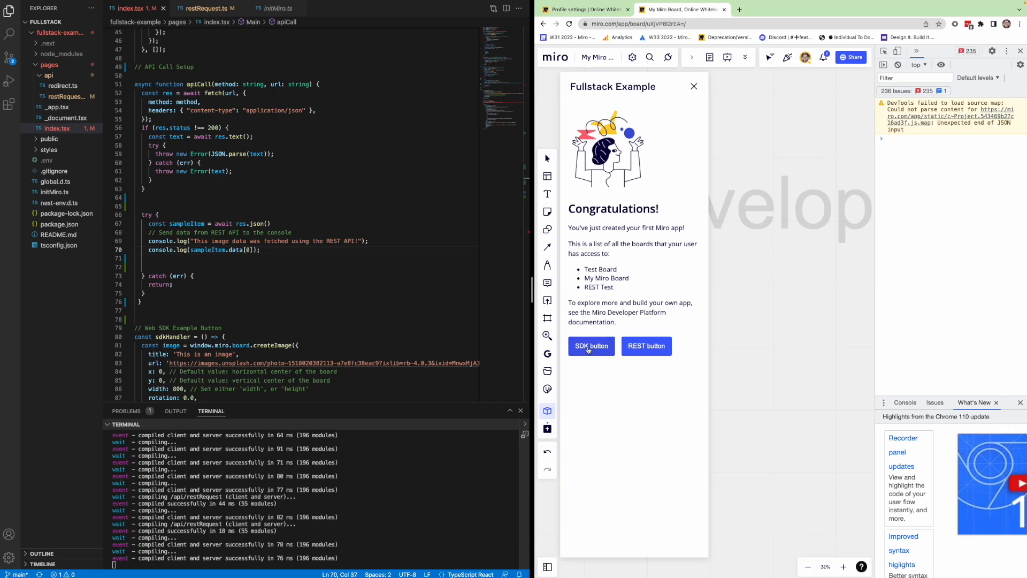
pyautogui.click(590, 346)
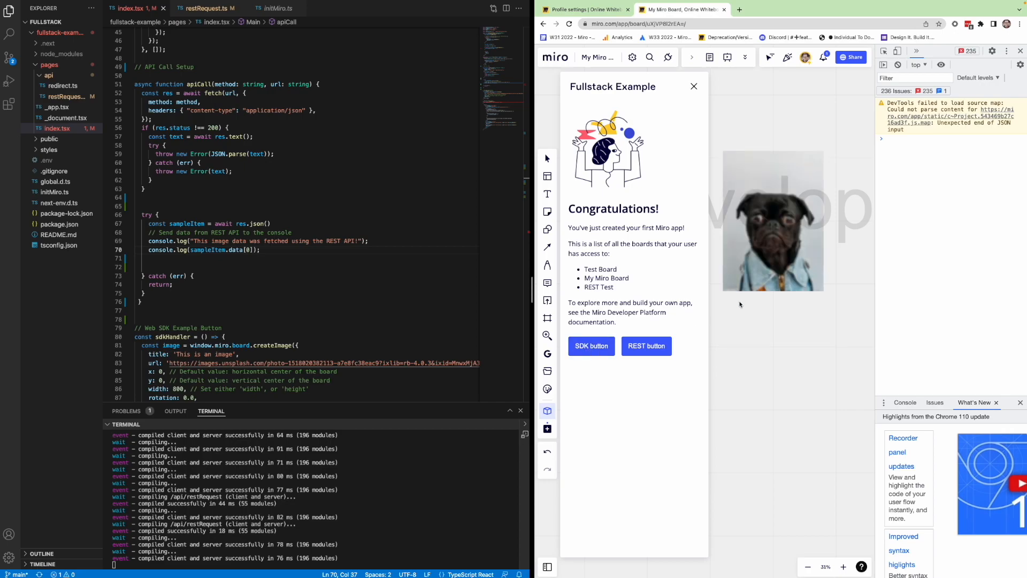
pyautogui.click(772, 220)
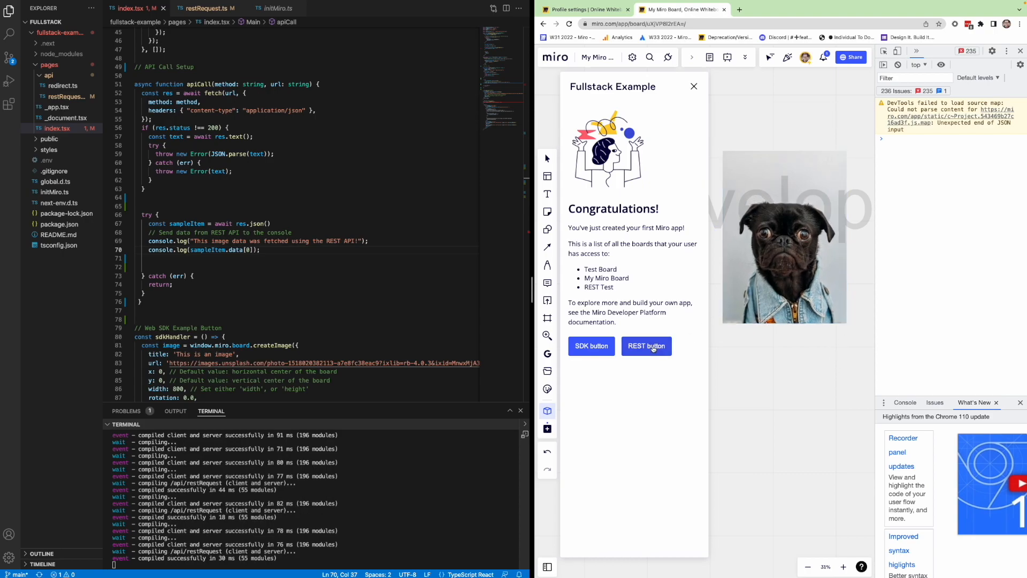
# - Log the fetched image via the REST button and expand its data to show URL and title
pyautogui.click(646, 345)
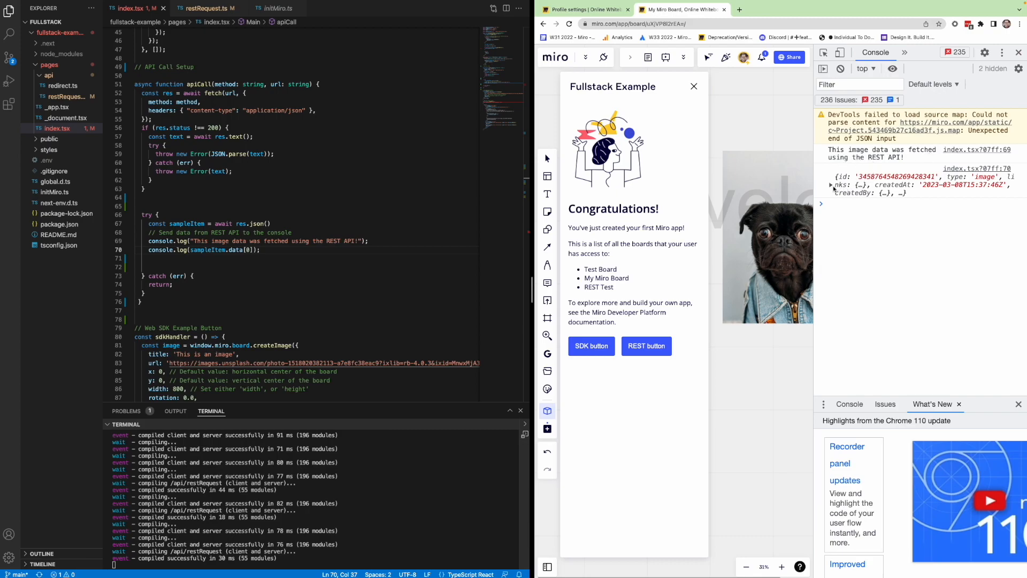
pyautogui.click(832, 185)
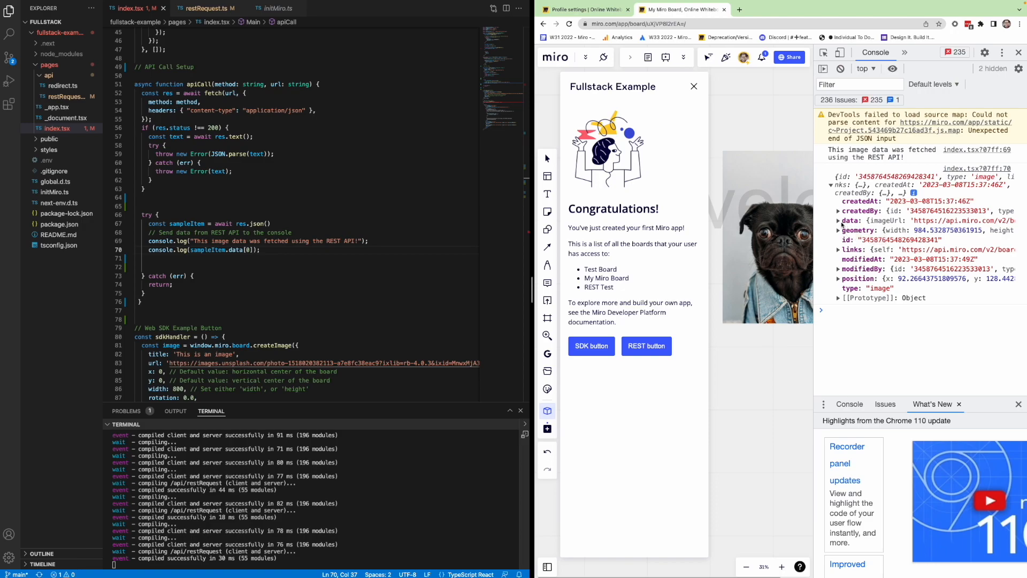
pyautogui.click(839, 220)
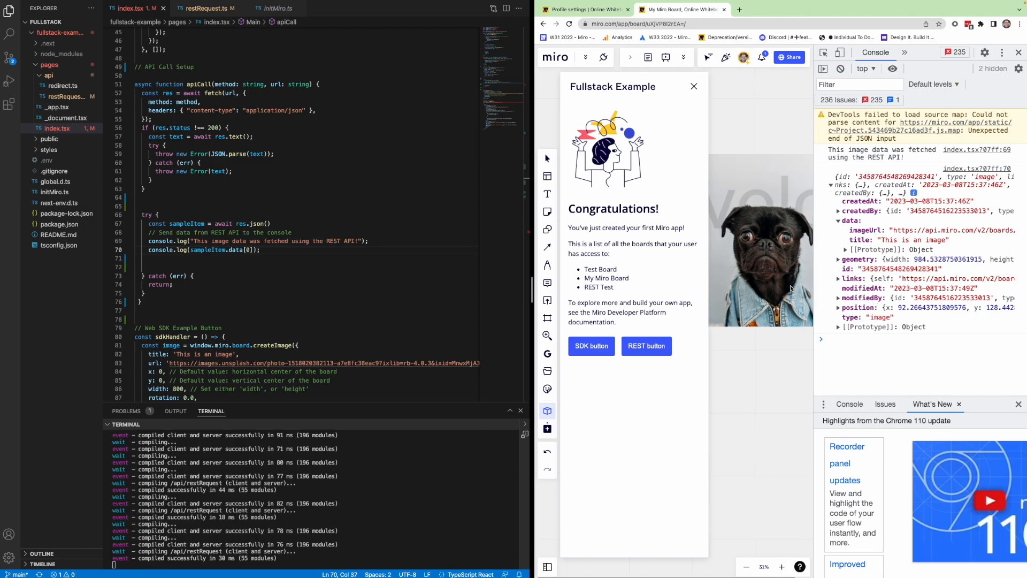
pyautogui.moveTo(922, 231)
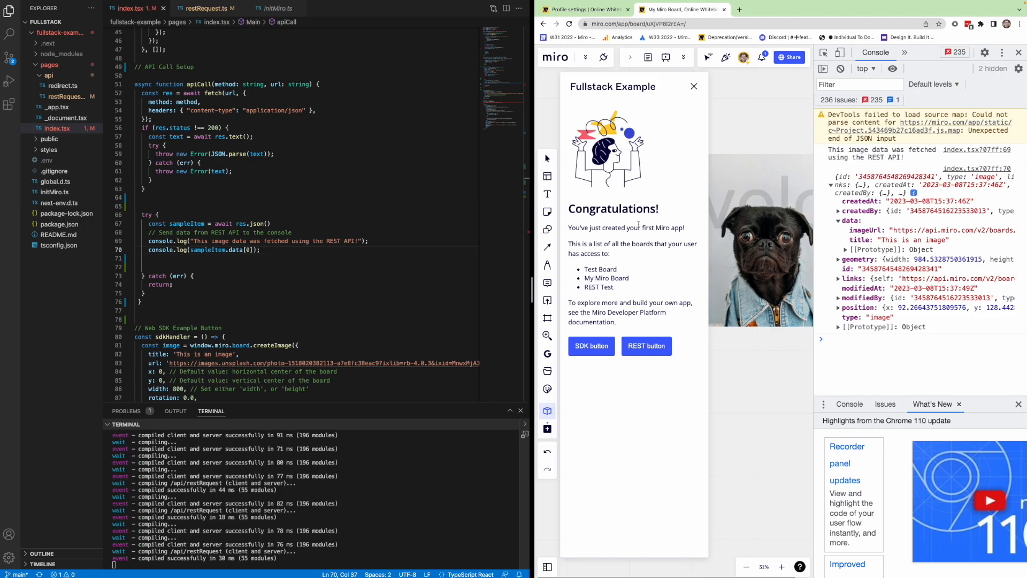
pyautogui.moveTo(951, 267)
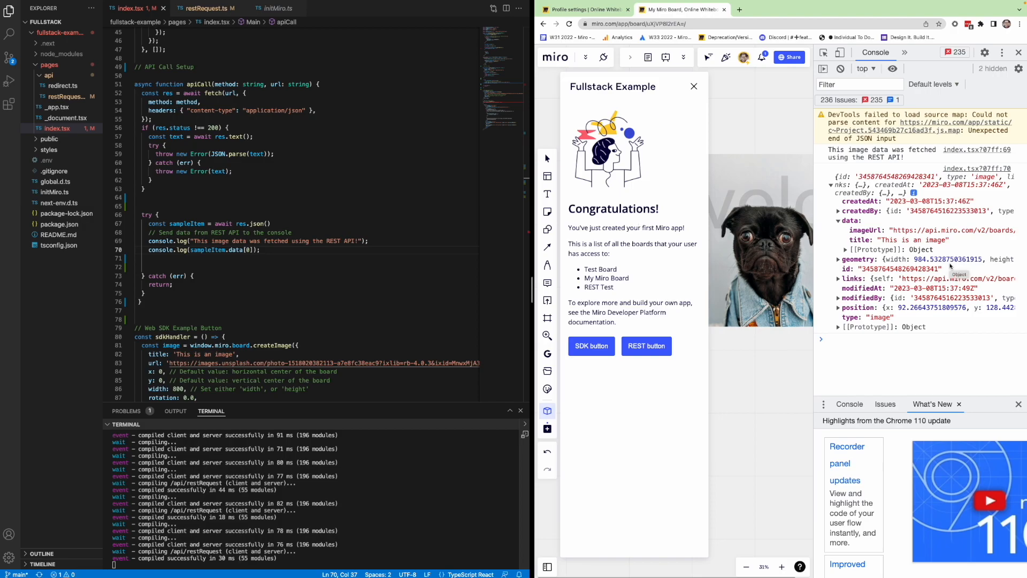
pyautogui.moveTo(888, 372)
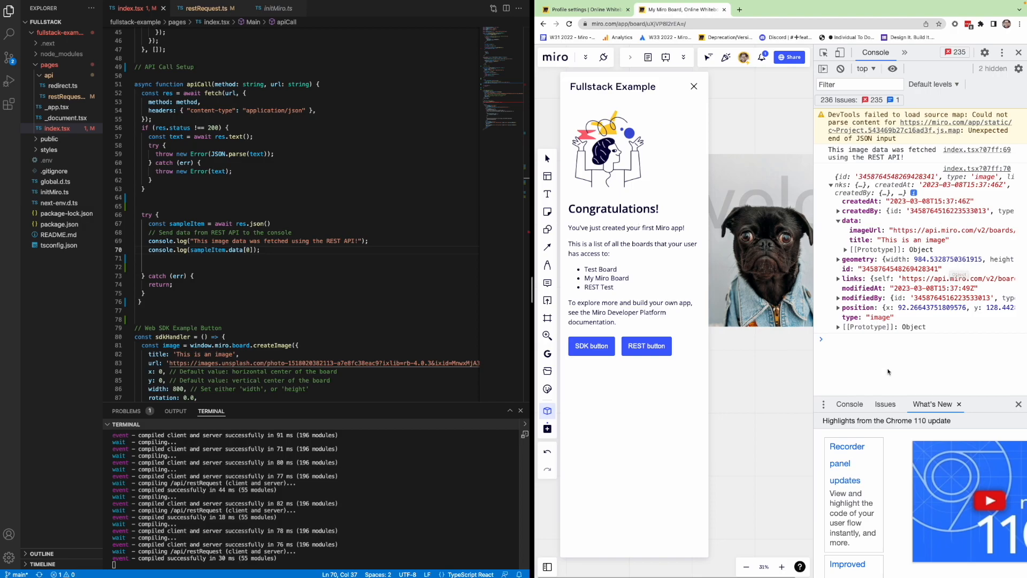
pyautogui.moveTo(923, 358)
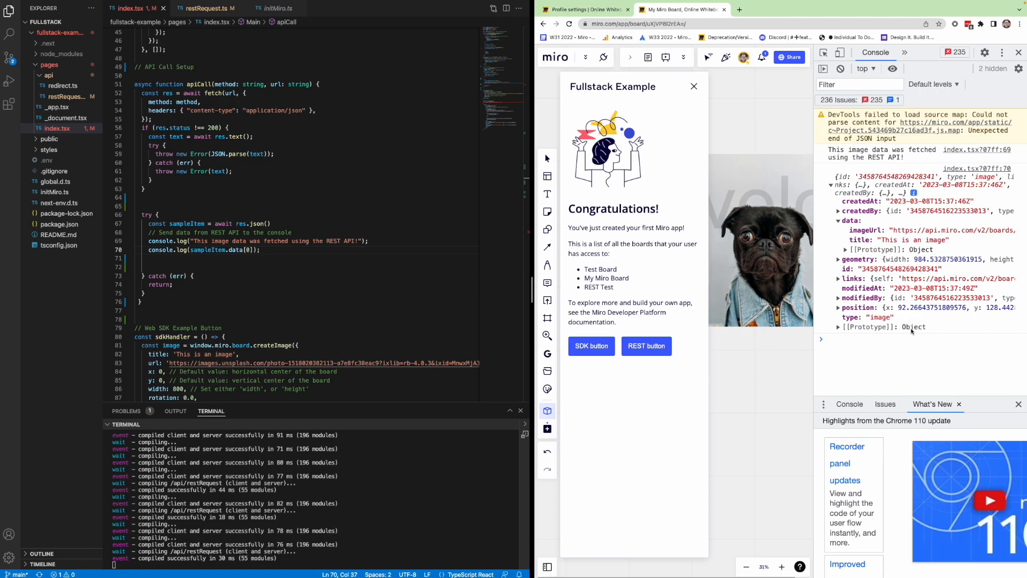
pyautogui.moveTo(766, 363)
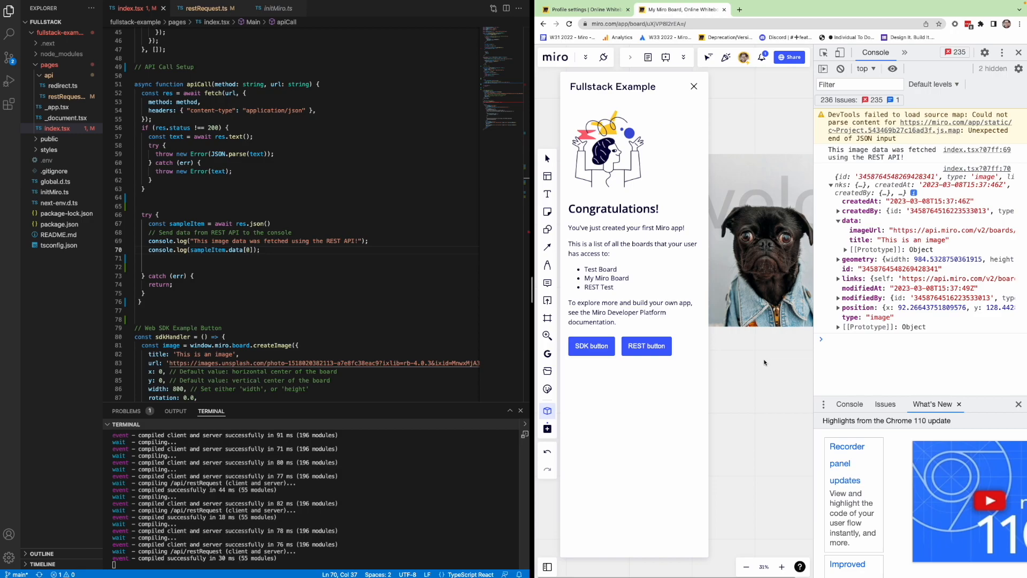
pyautogui.moveTo(734, 377)
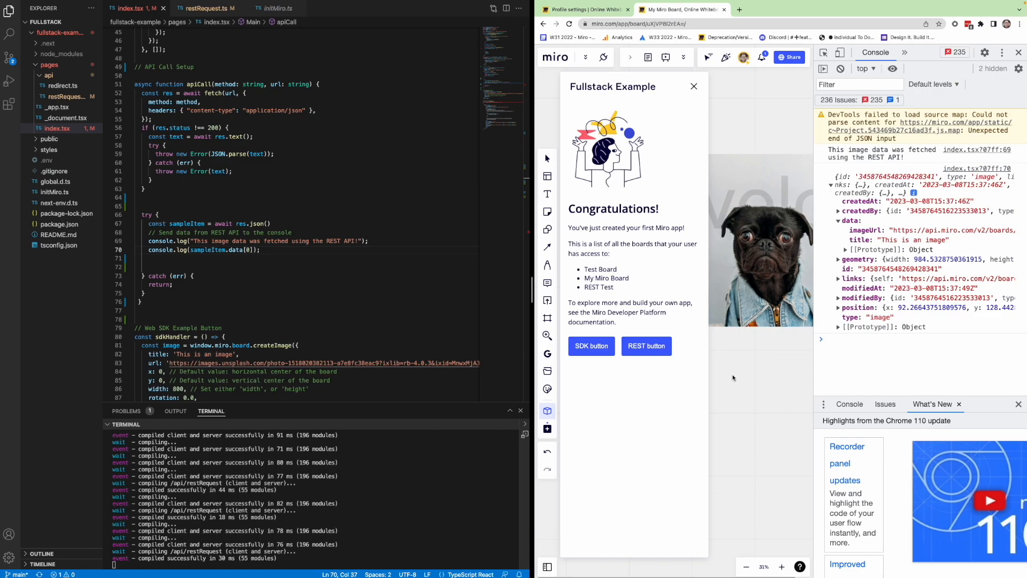